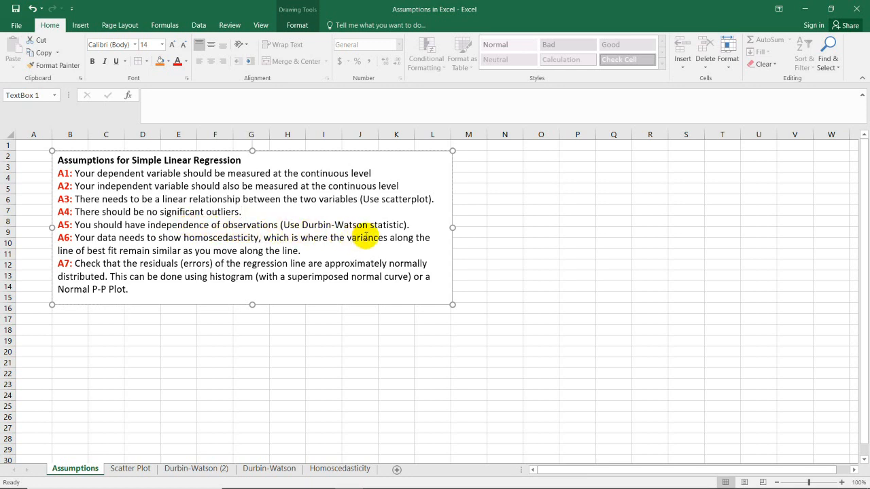
Switch to the Durbin-Watson (2) sheet with its autocorrelation notes and 1.50–2.50 range.
click(195, 467)
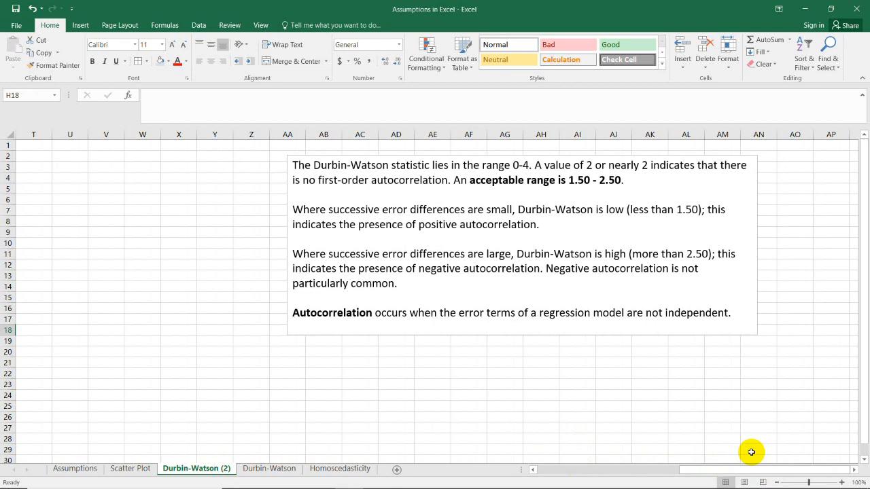
mouse_move(728, 457)
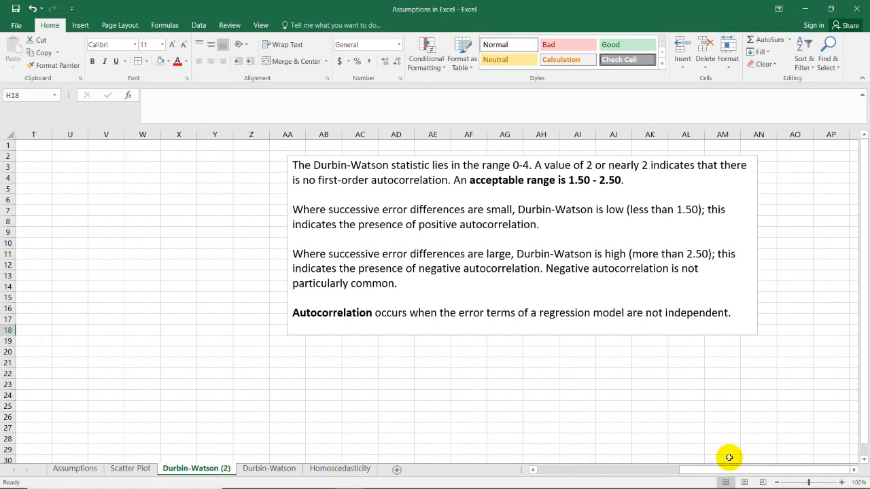
mouse_move(676, 443)
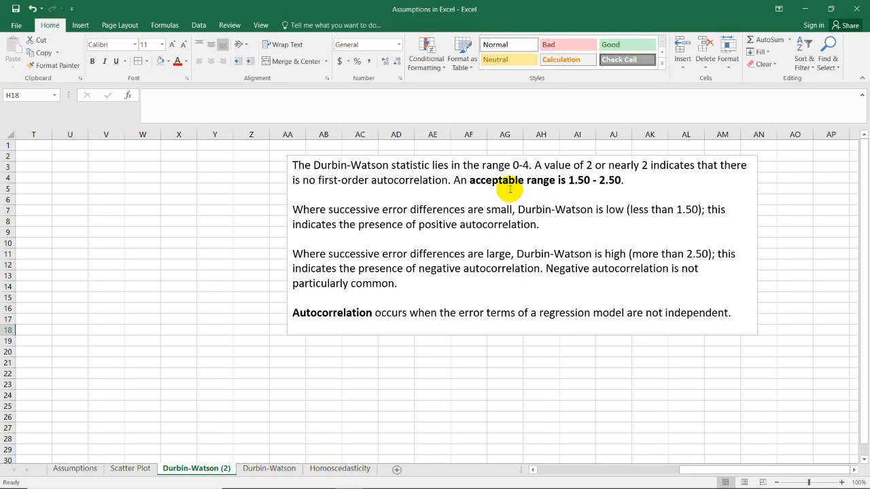
mouse_move(541, 179)
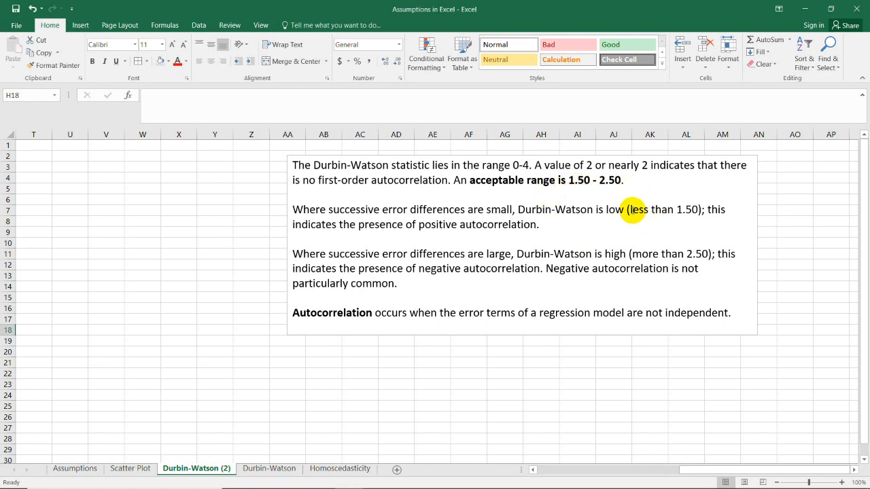
mouse_move(479, 230)
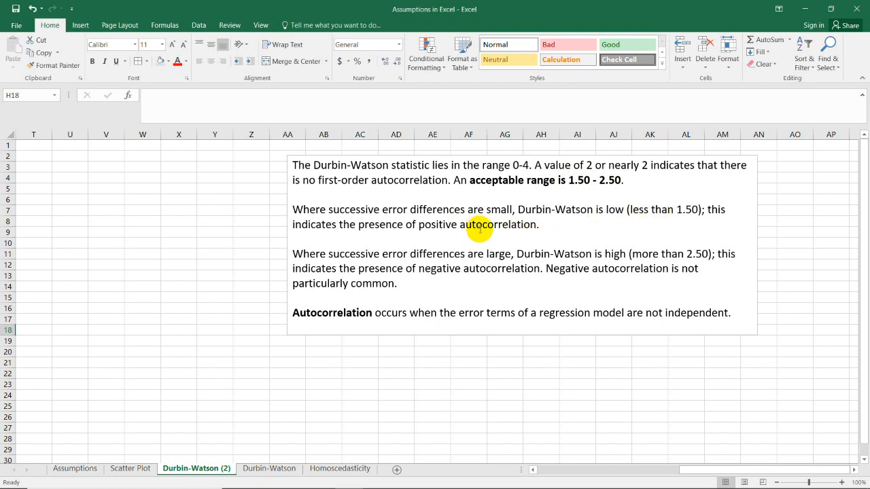
mouse_move(503, 230)
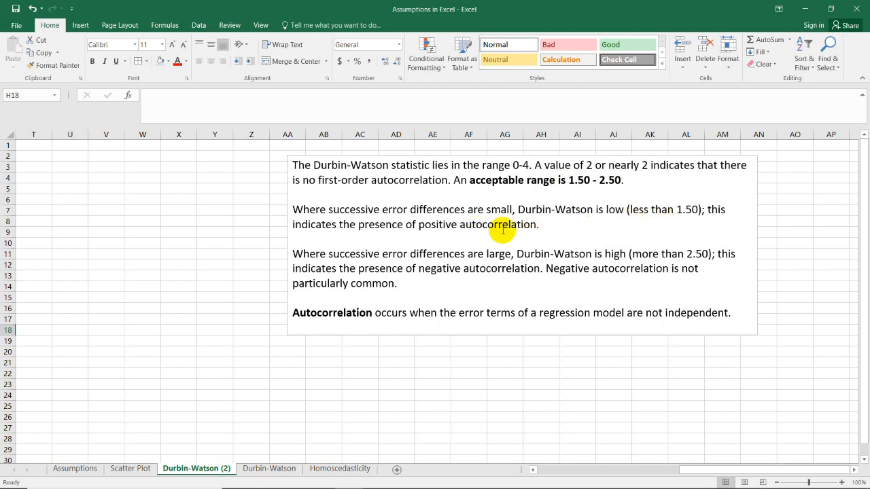
mouse_move(511, 234)
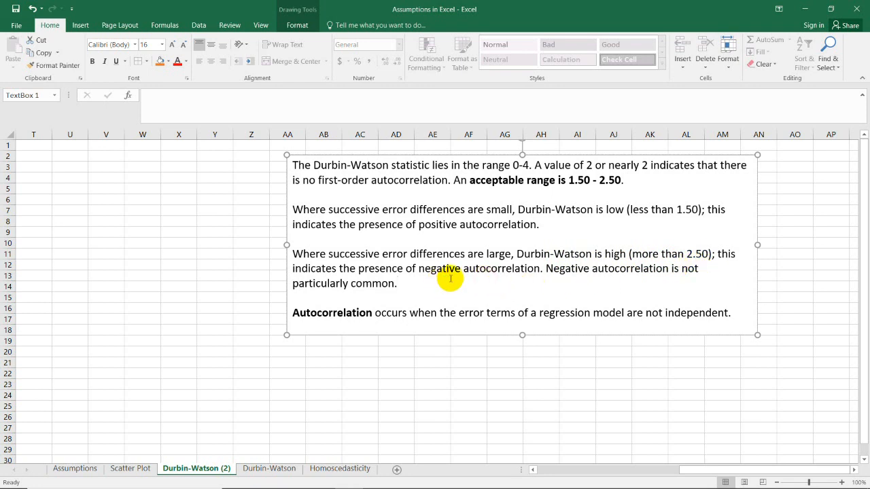
mouse_move(460, 274)
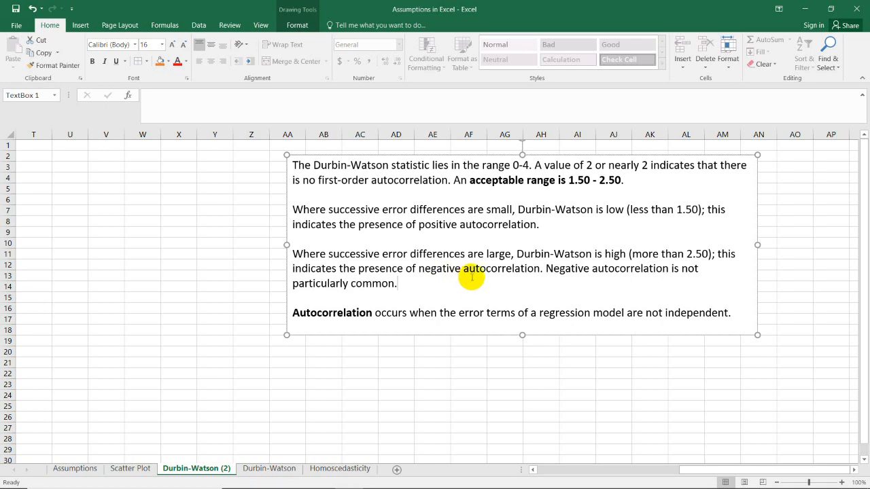
mouse_move(411, 315)
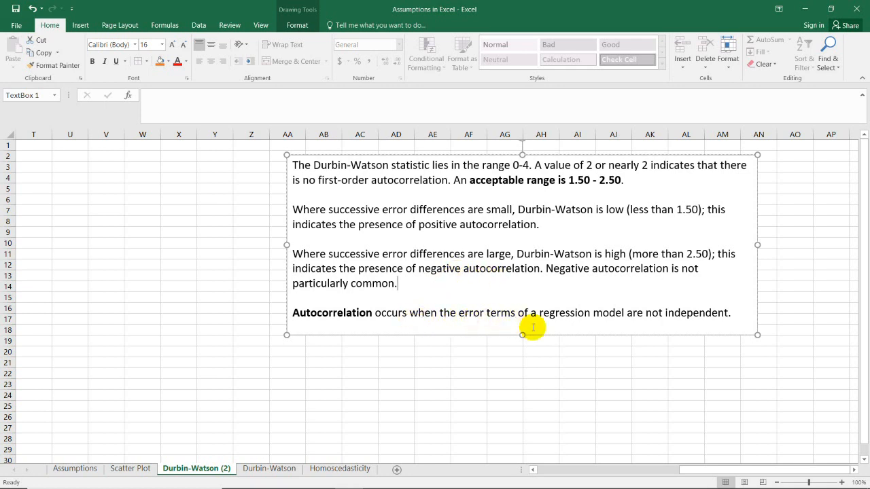
mouse_move(624, 329)
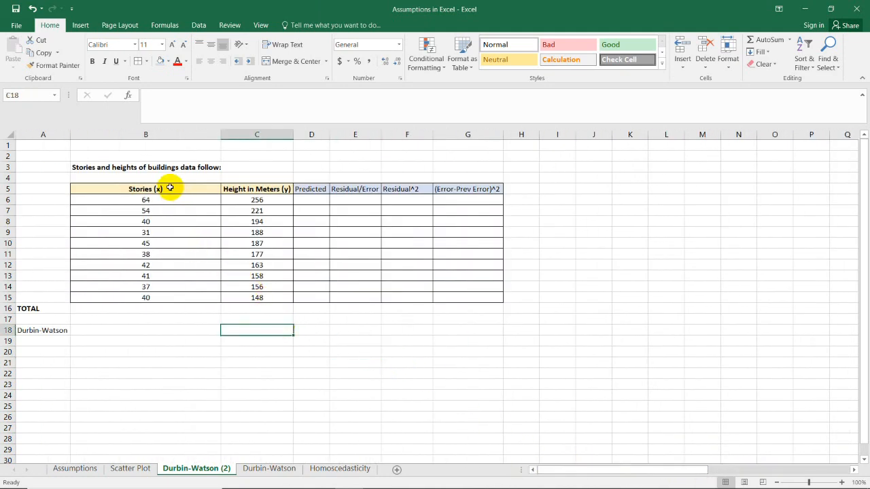
click(145, 189)
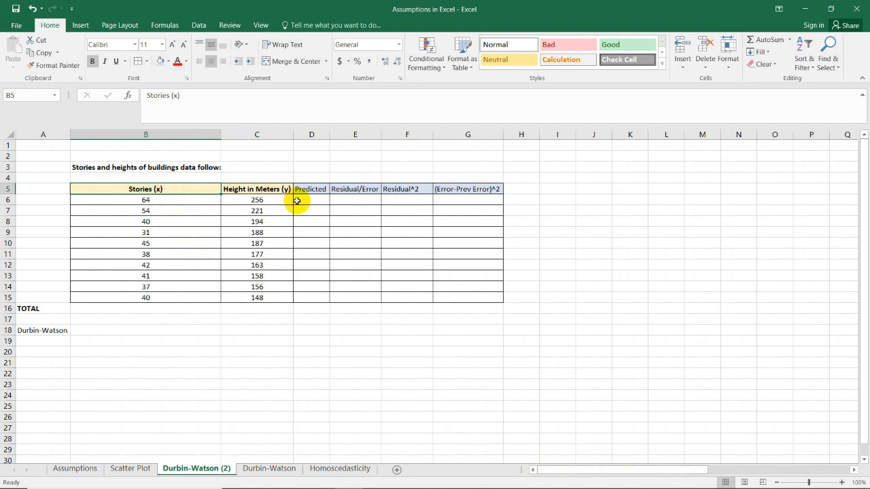
mouse_move(296, 203)
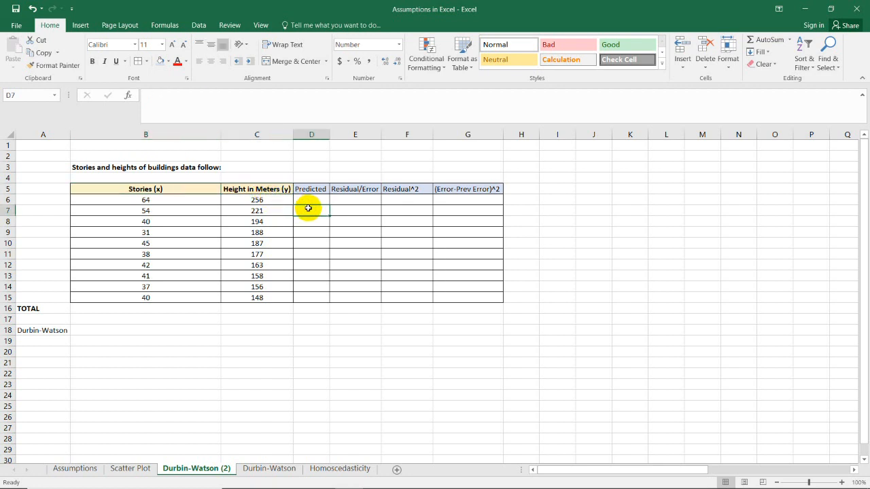
click(311, 199)
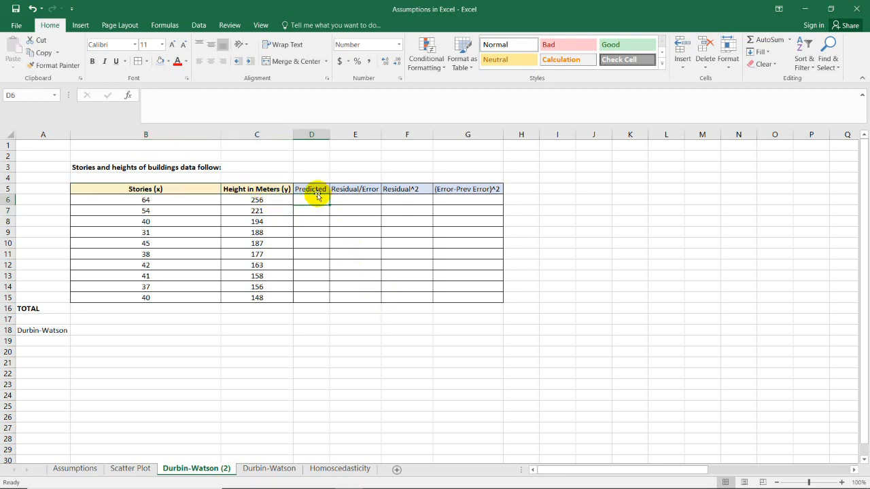
click(311, 189)
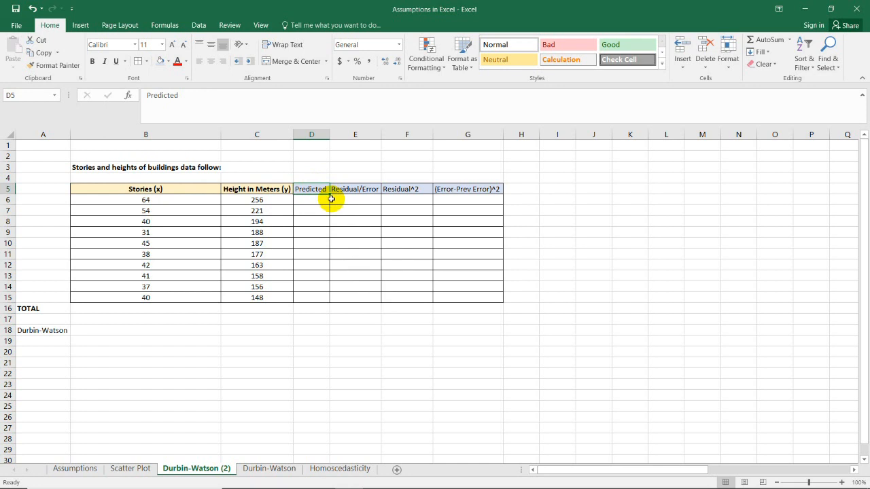
click(312, 199)
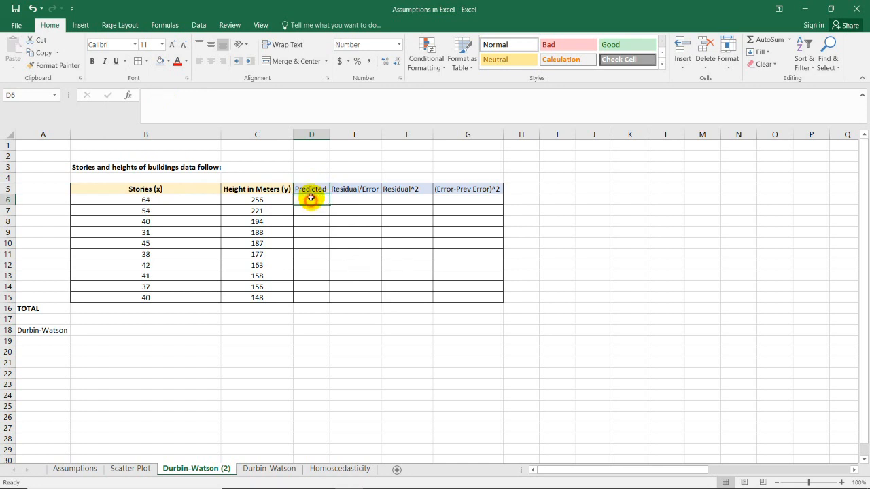
click(311, 189)
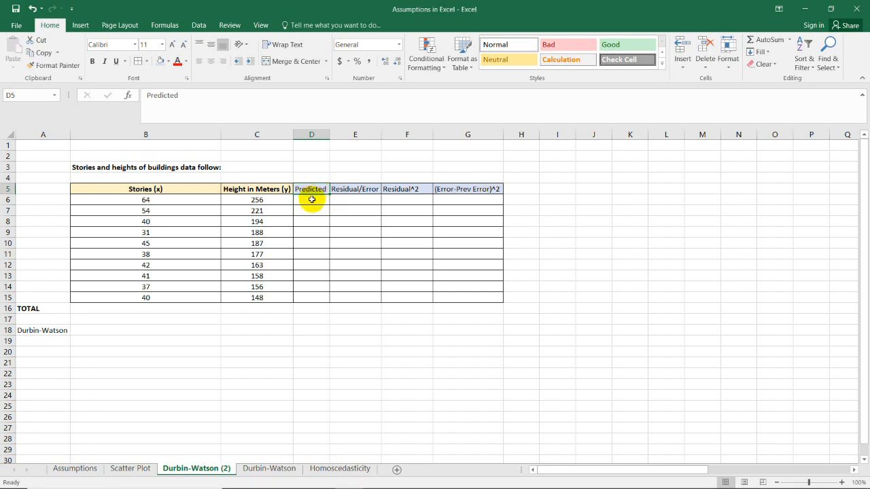
mouse_move(359, 147)
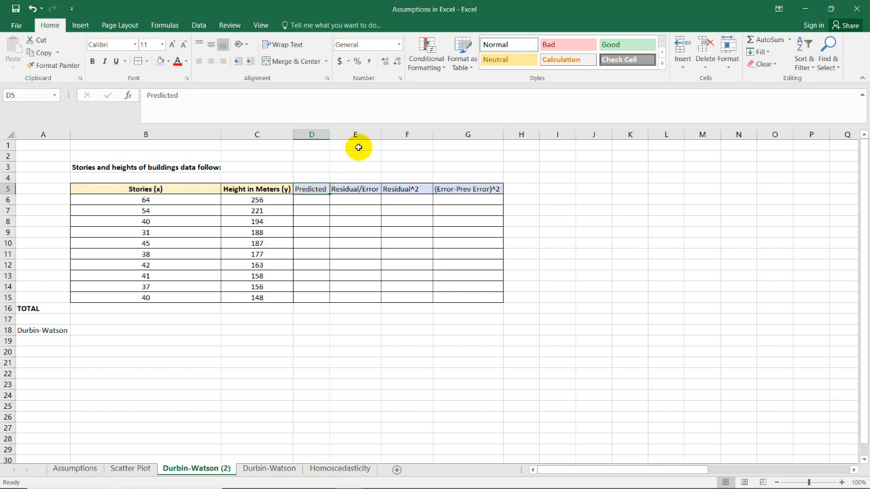
mouse_move(131, 84)
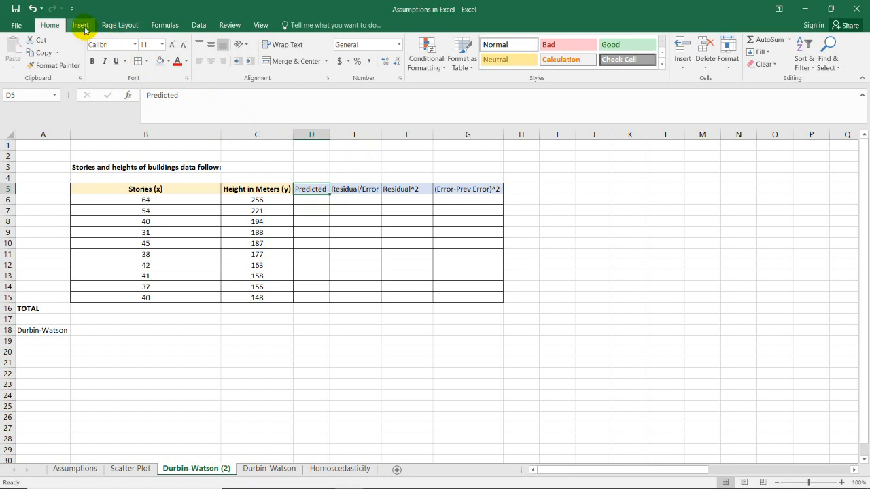
Insert an X Y scatter chart of height against stories from Recommended Charts > All Charts.
click(80, 25)
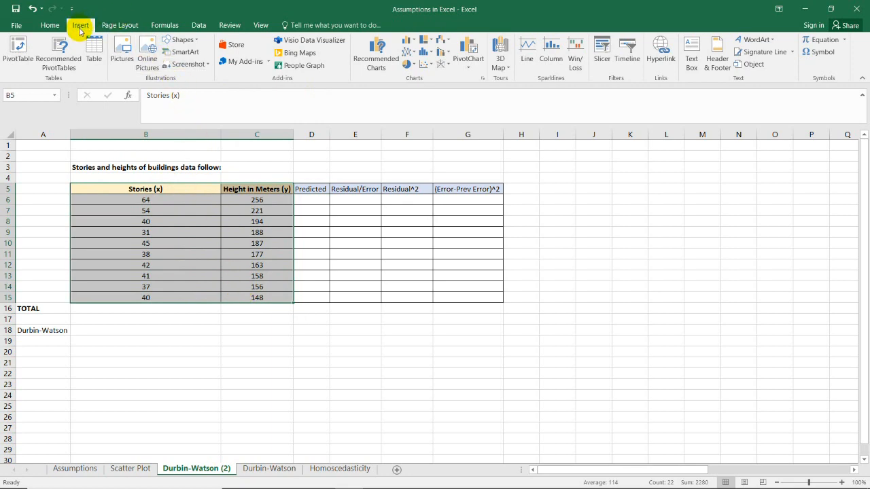
click(375, 57)
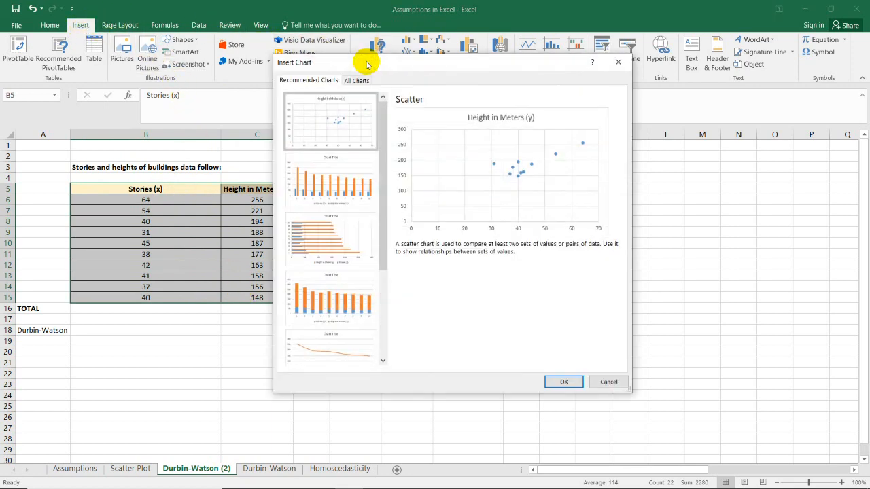
click(356, 80)
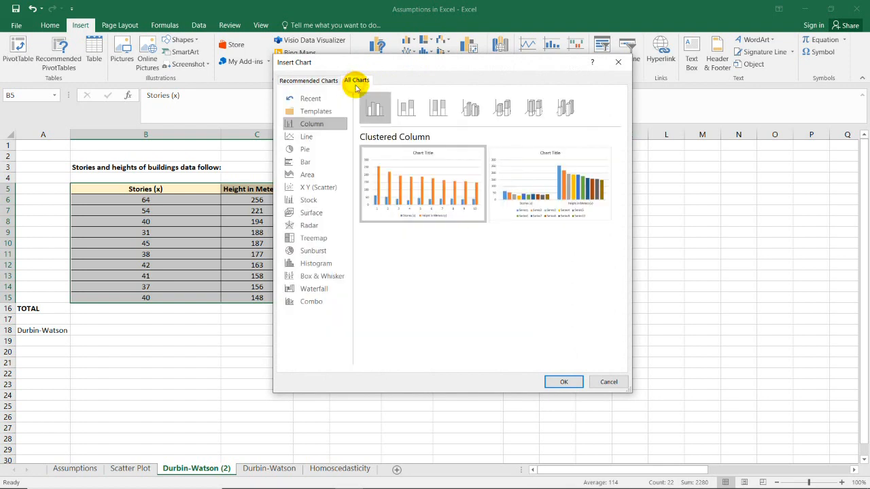
click(315, 187)
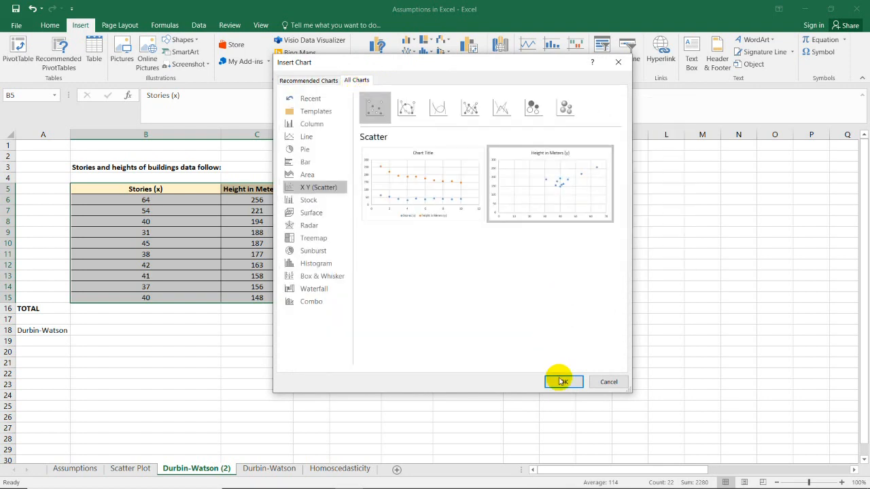
click(562, 381)
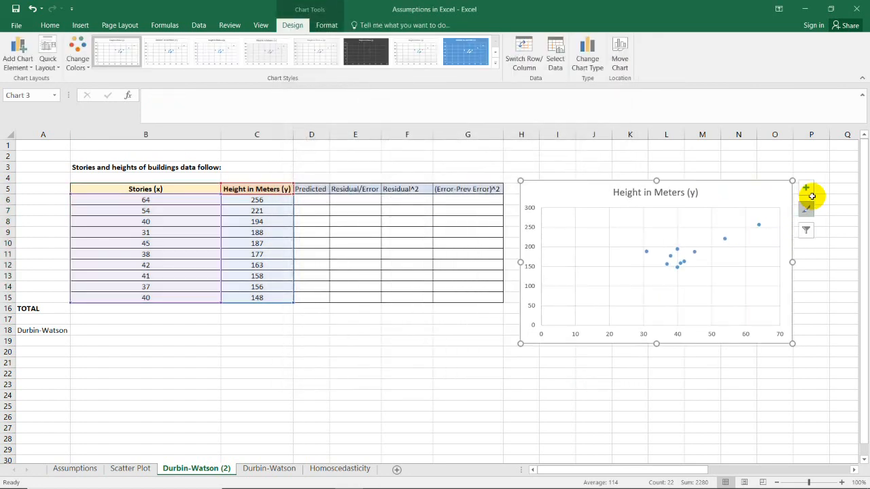
Add a linear trendline via Chart Elements and show its equation y = 2.8092x + 63.442.
click(804, 187)
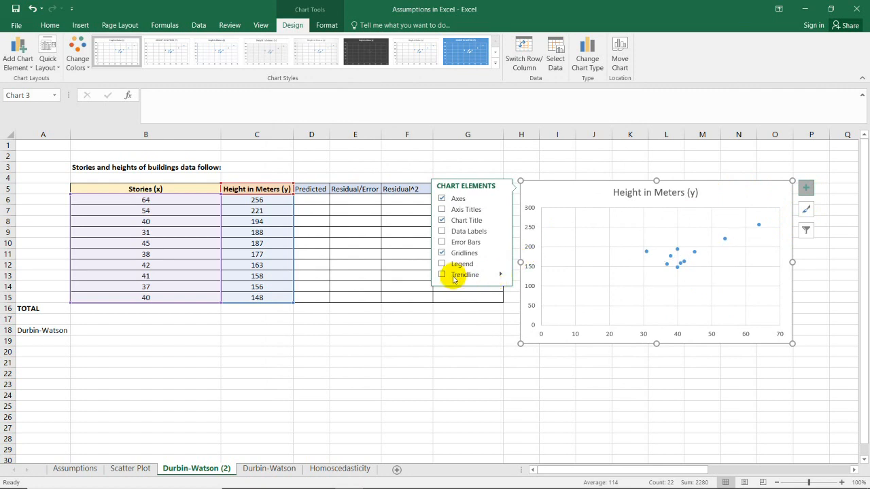
click(500, 274)
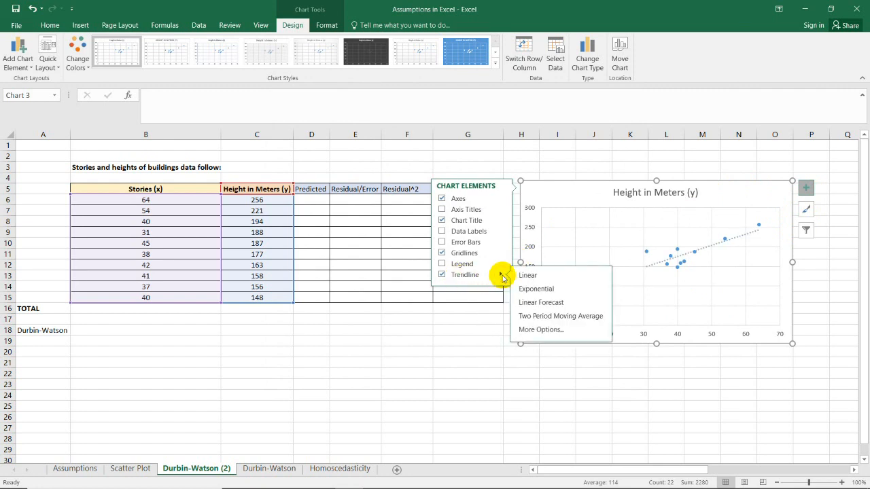
mouse_move(544, 332)
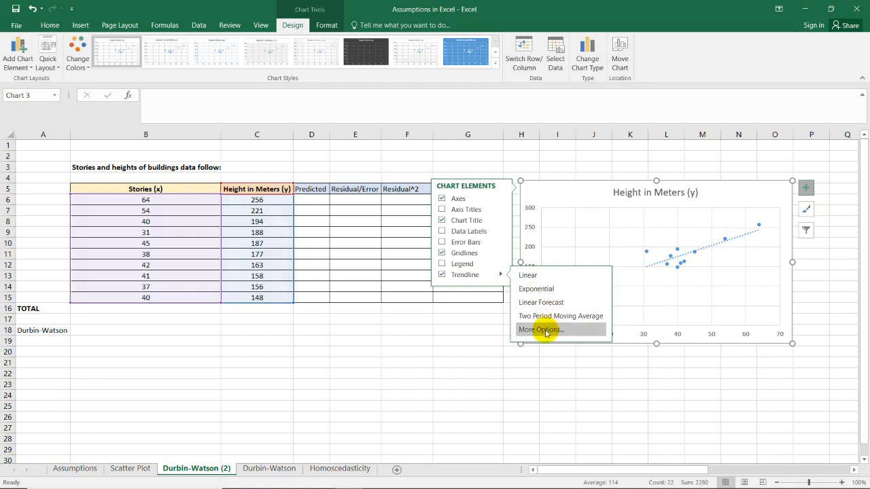
click(541, 330)
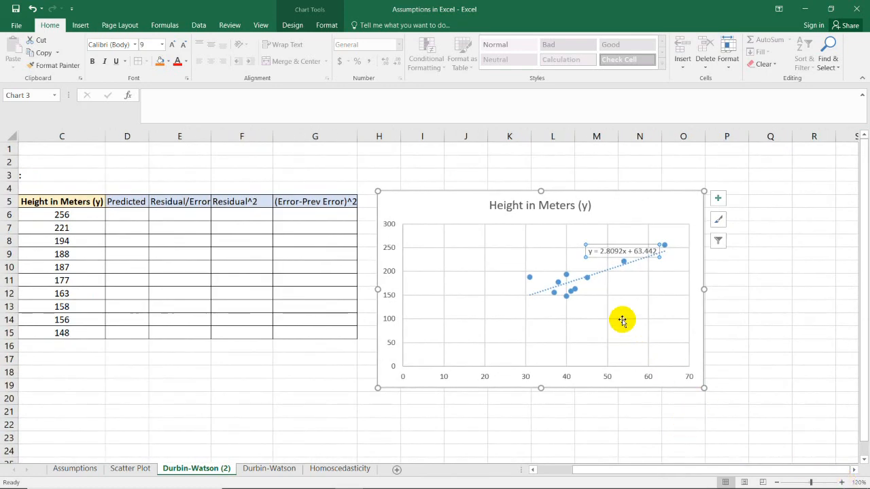
mouse_move(467, 218)
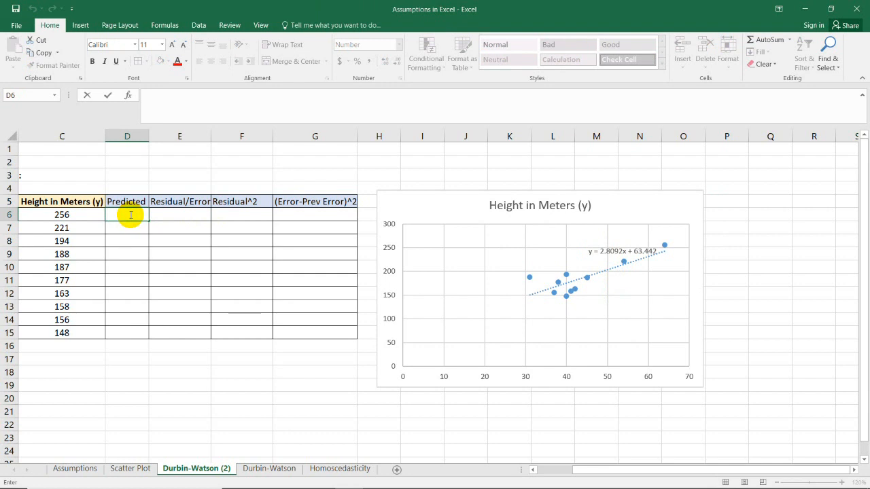
Enter =2.8092*B6+63.442 in D6 to predict the first building's height.
text(=)
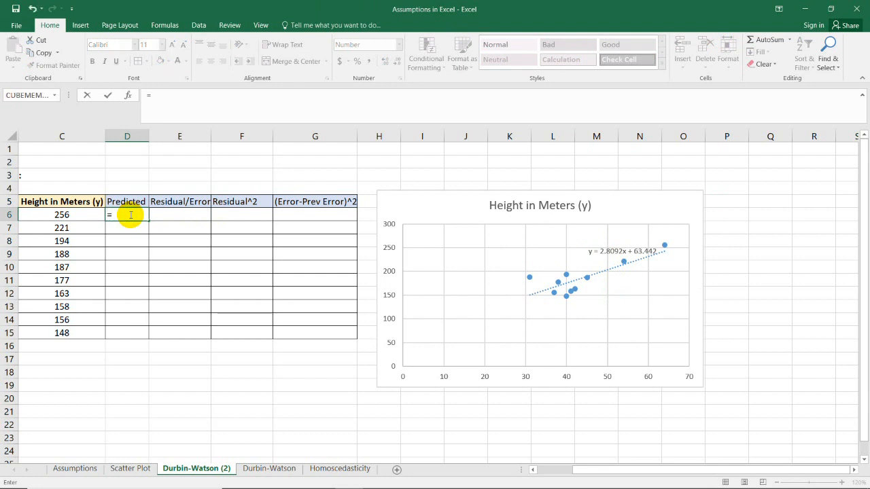
text(2.8092)
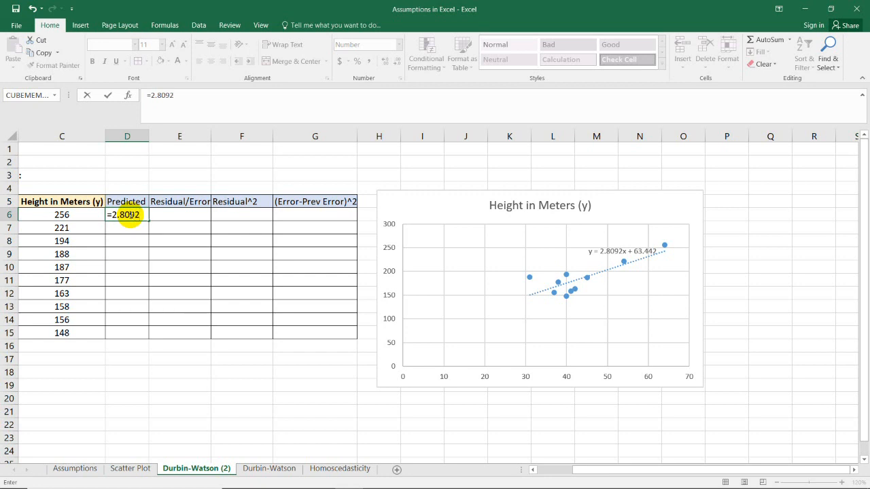
text(*)
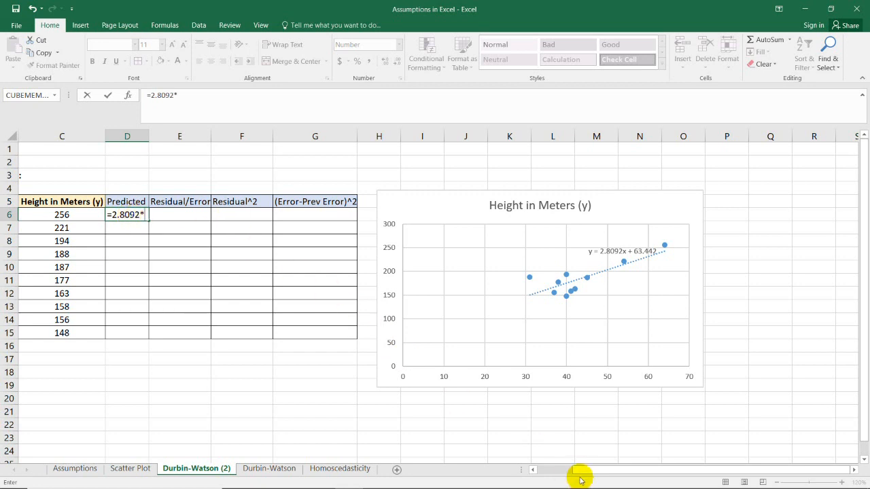
scroll(left, 3)
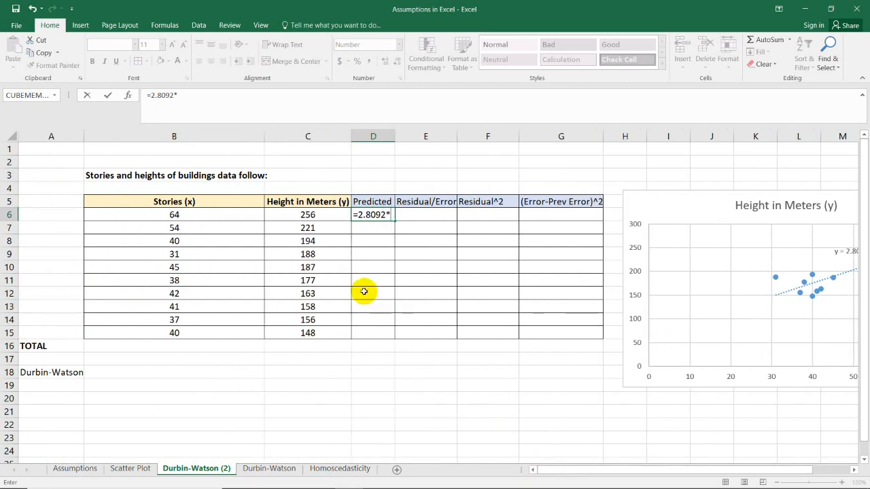
click(174, 214)
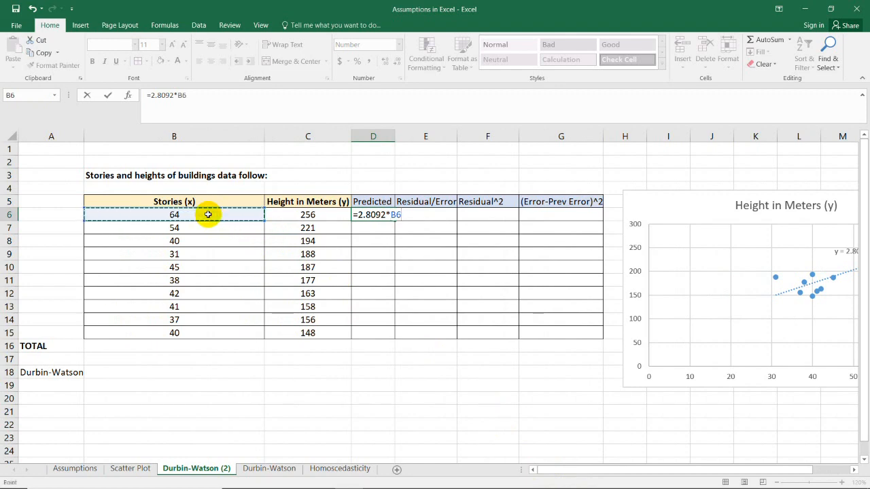
text(+)
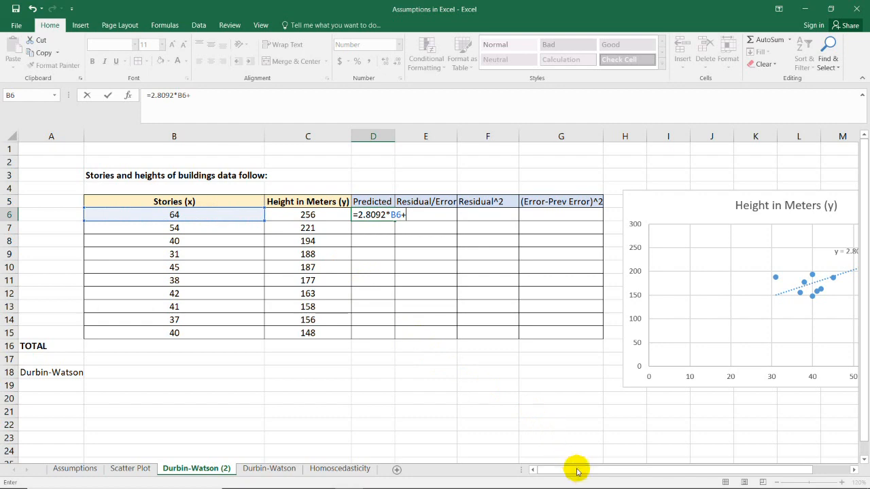
scroll(right, 3)
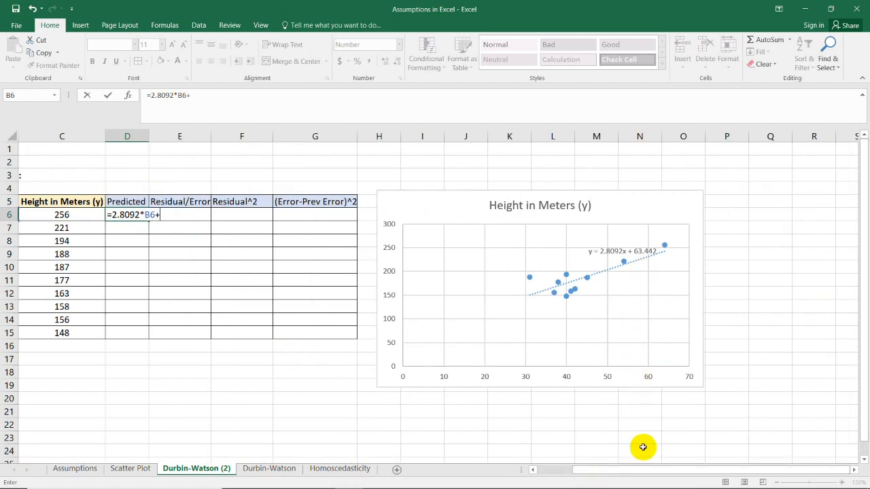
scroll(left, 3)
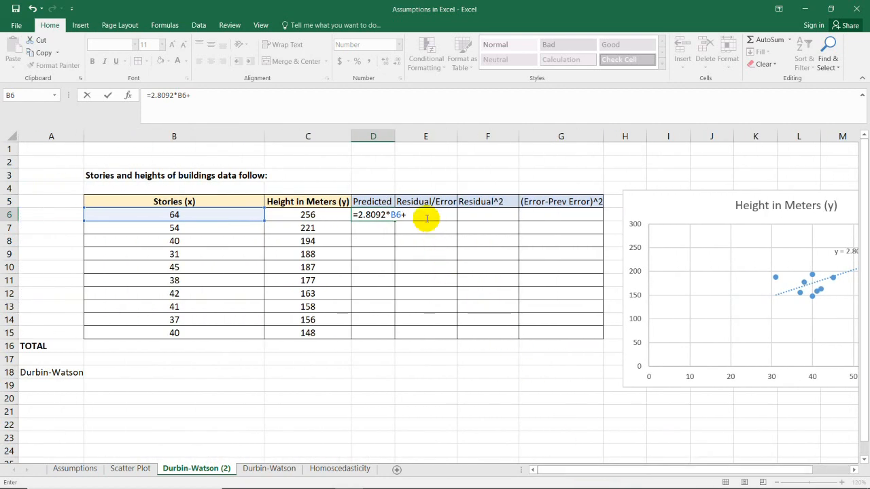
text(63.)
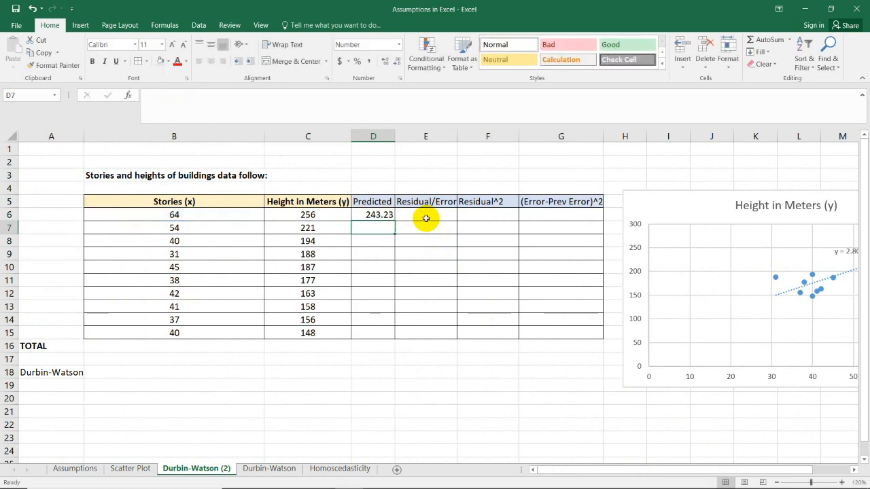
Fill the prediction formula down to D15 and check the copied results.
click(372, 215)
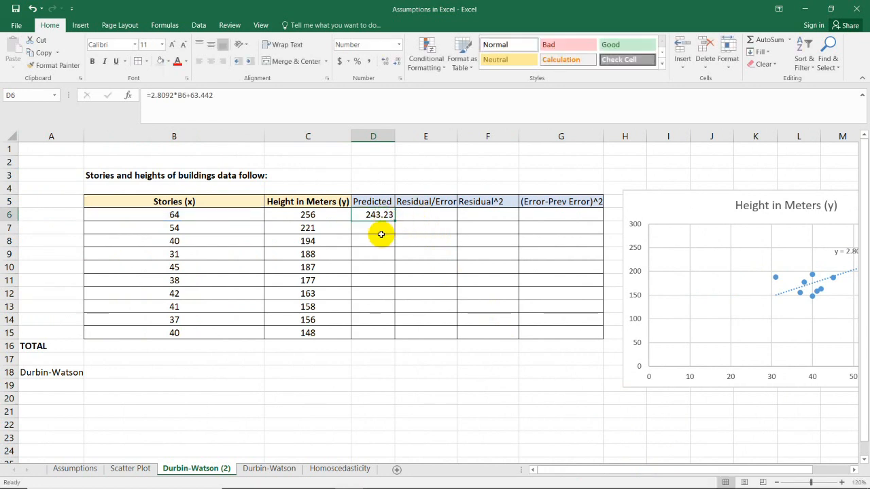
mouse_move(379, 214)
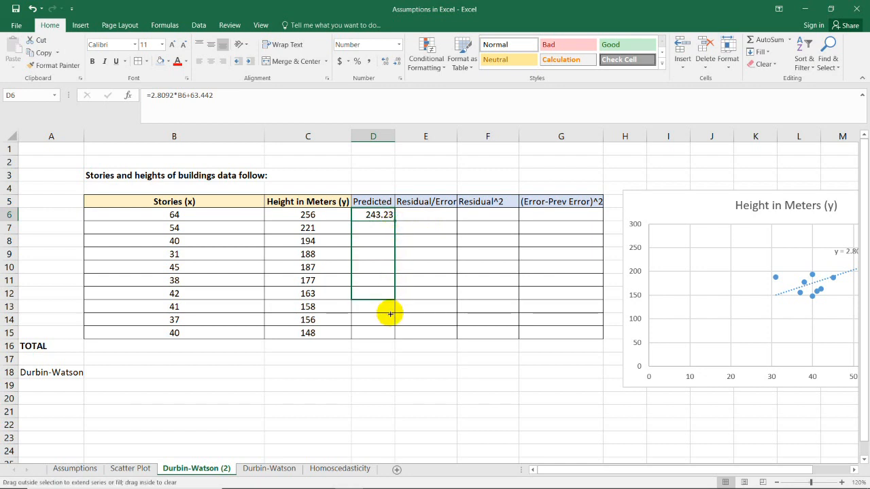
drag(379, 215, 379, 331)
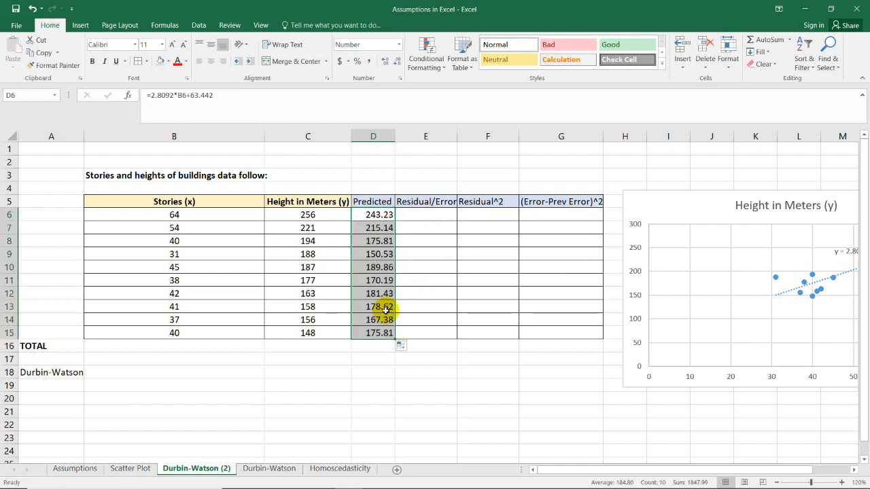
click(372, 266)
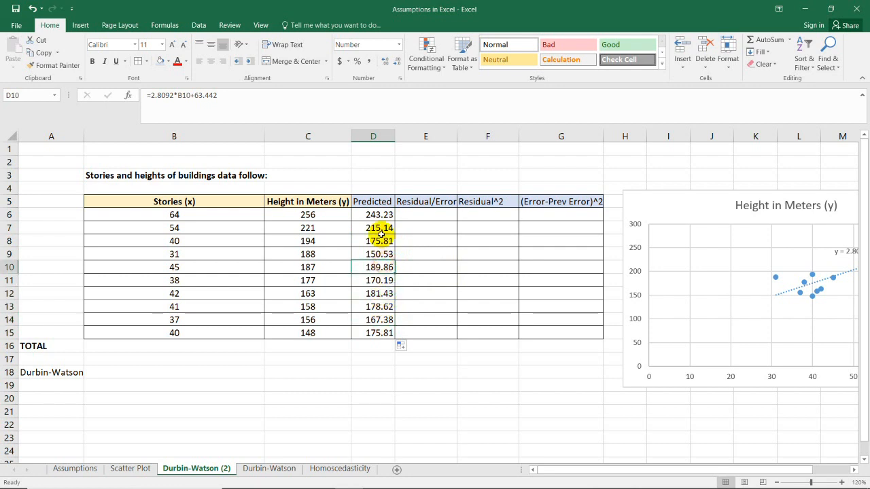
click(373, 215)
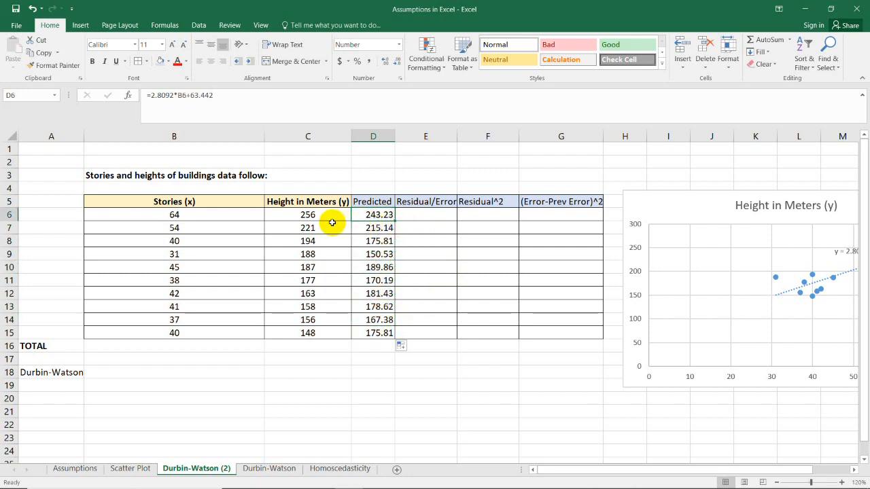
drag(307, 215, 307, 294)
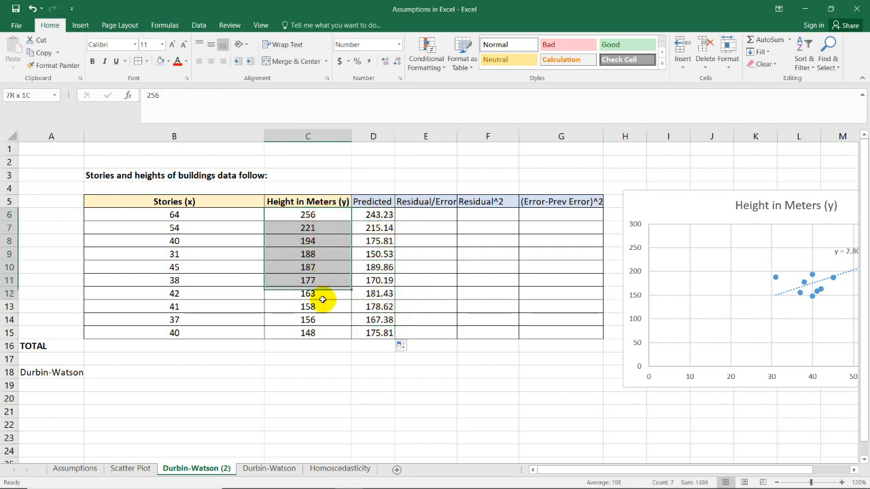
click(307, 215)
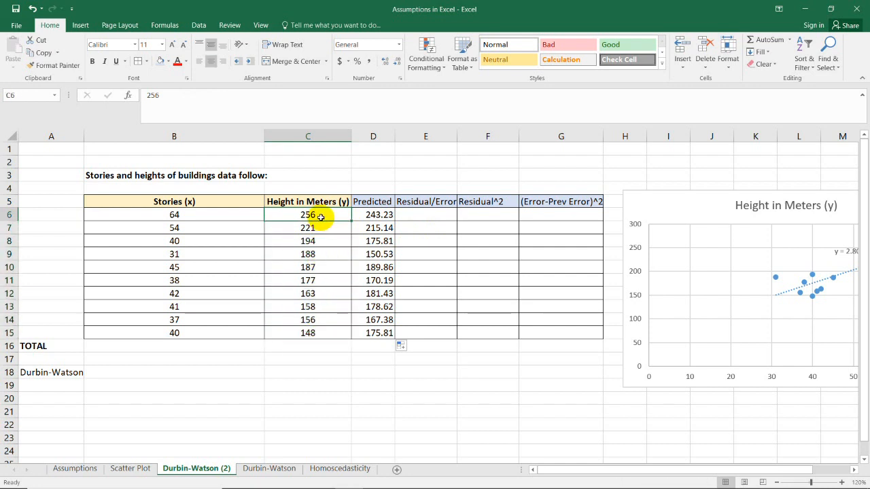
click(372, 214)
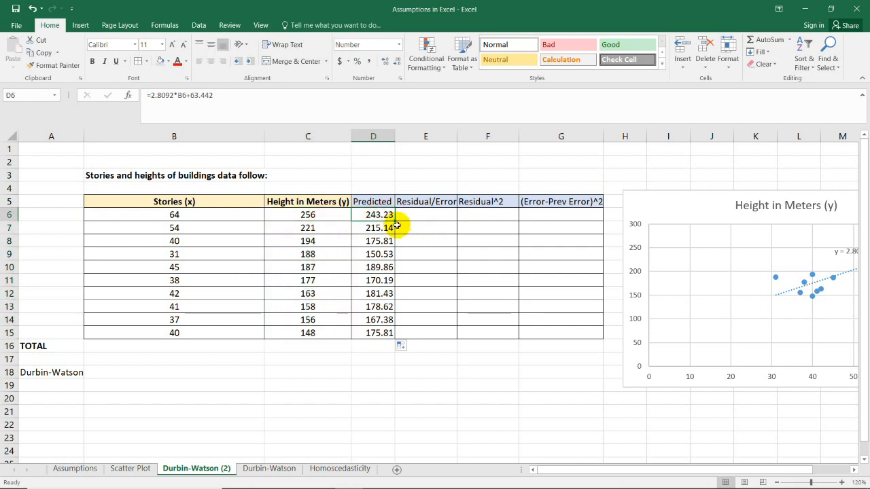
mouse_move(814, 263)
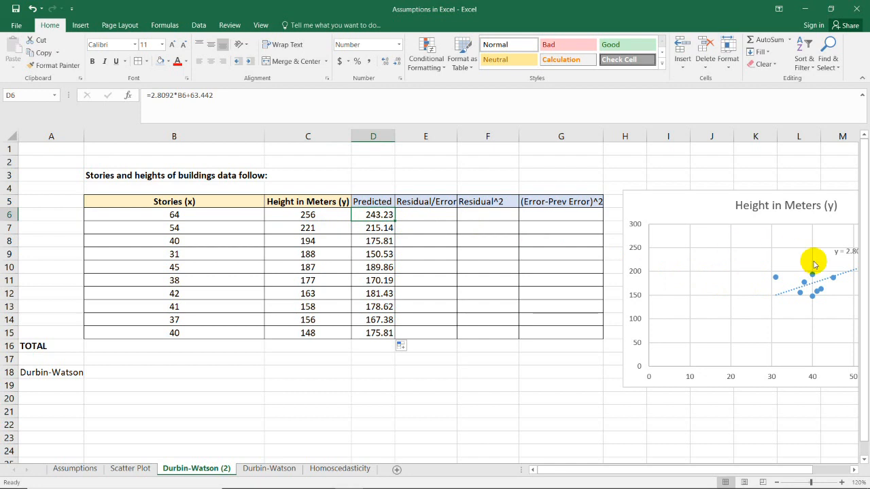
click(307, 215)
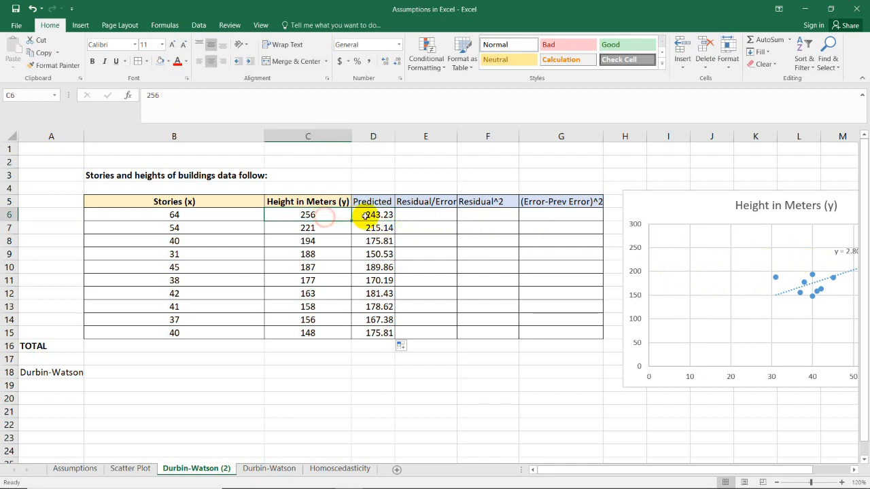
click(307, 241)
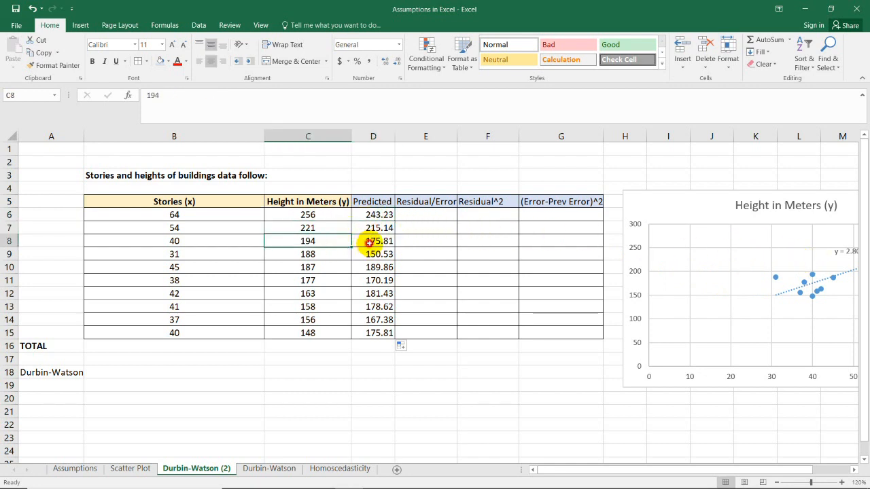
click(372, 266)
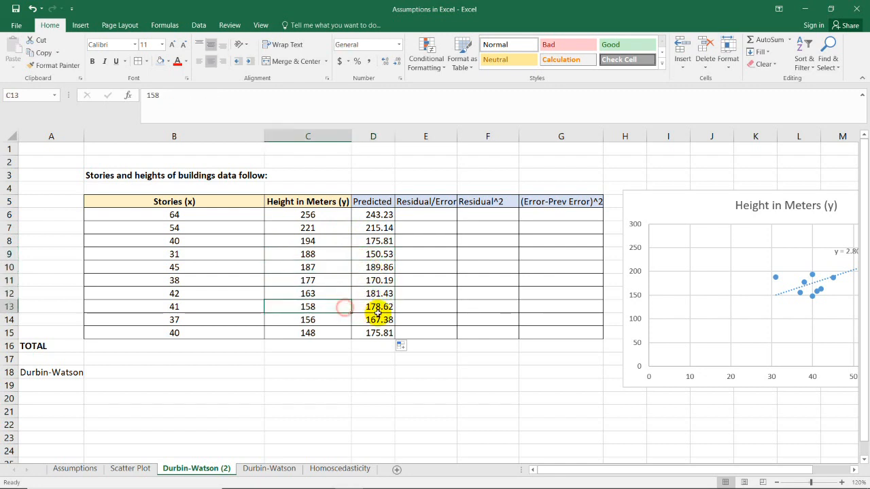
click(307, 319)
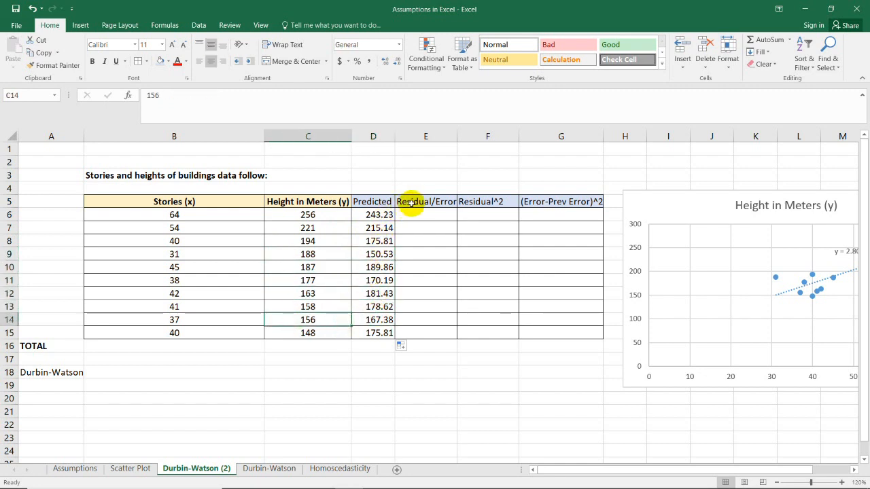
click(425, 201)
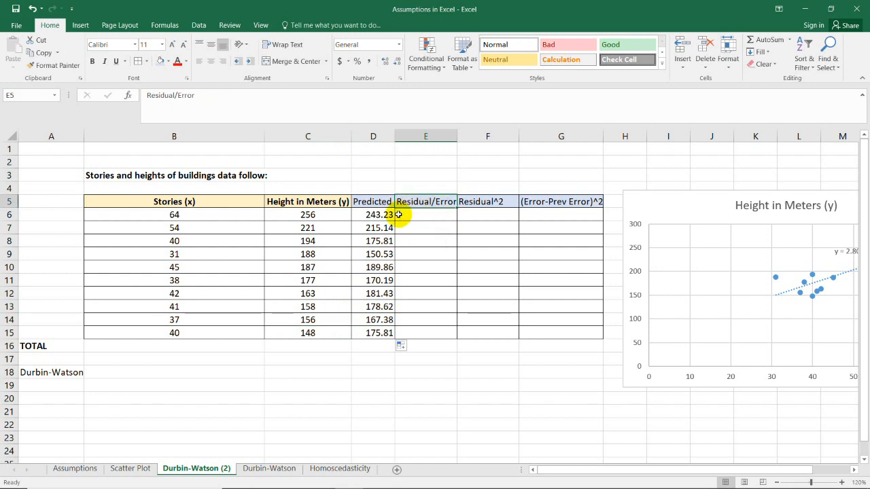
click(307, 215)
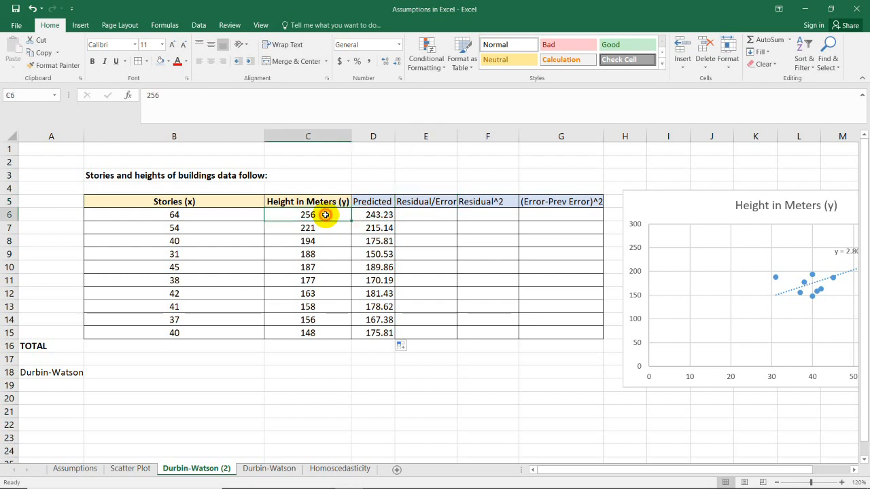
click(372, 214)
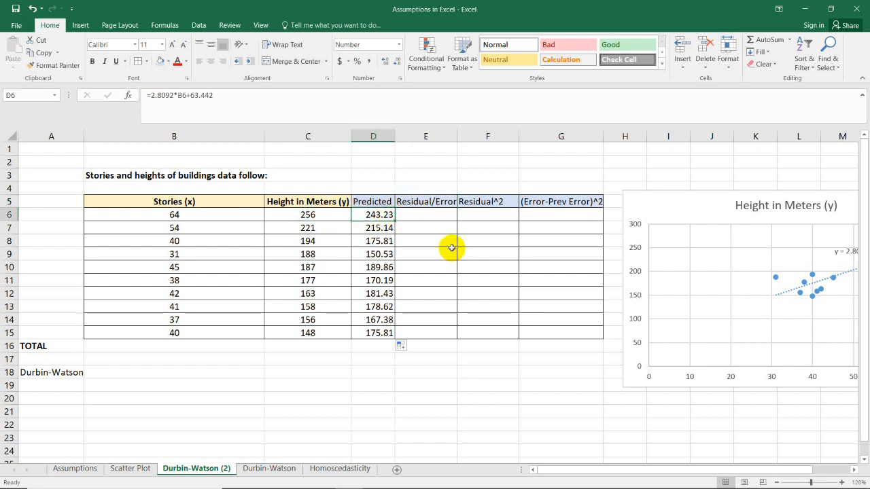
click(425, 214)
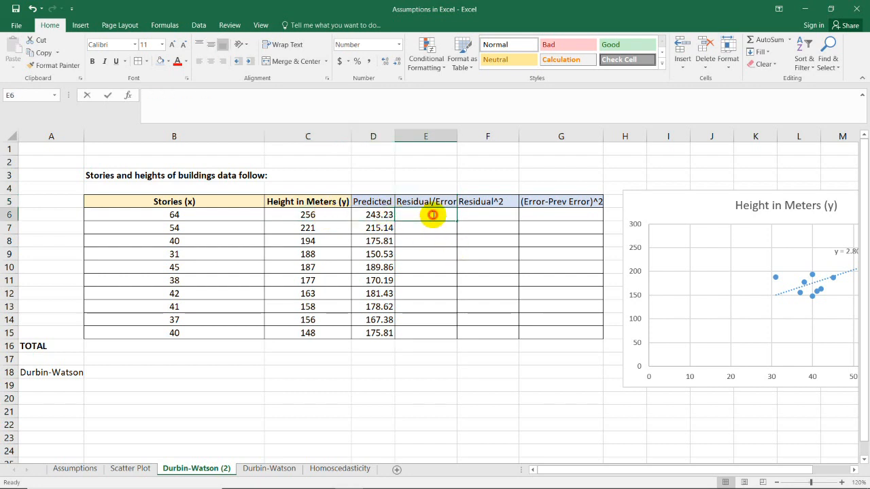
Enter =C6-D6 in E6 and fill the residuals down to E15, 12.77 to -27.81.
text(=)
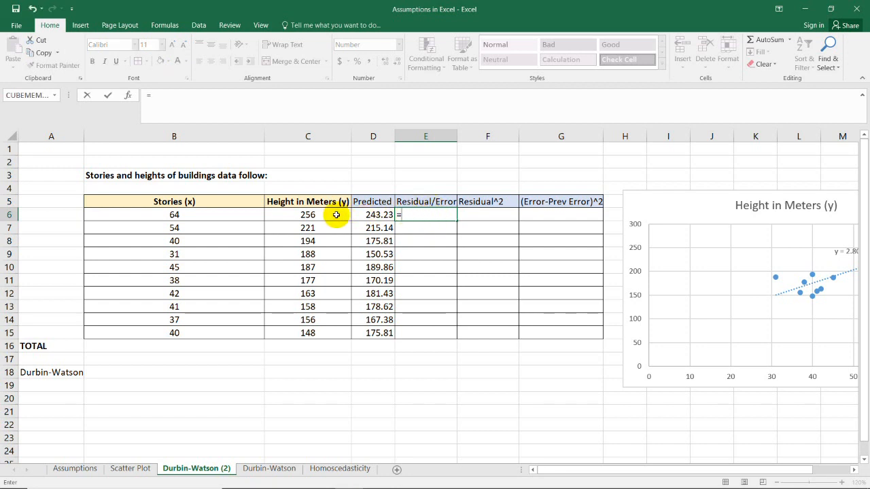
click(307, 215)
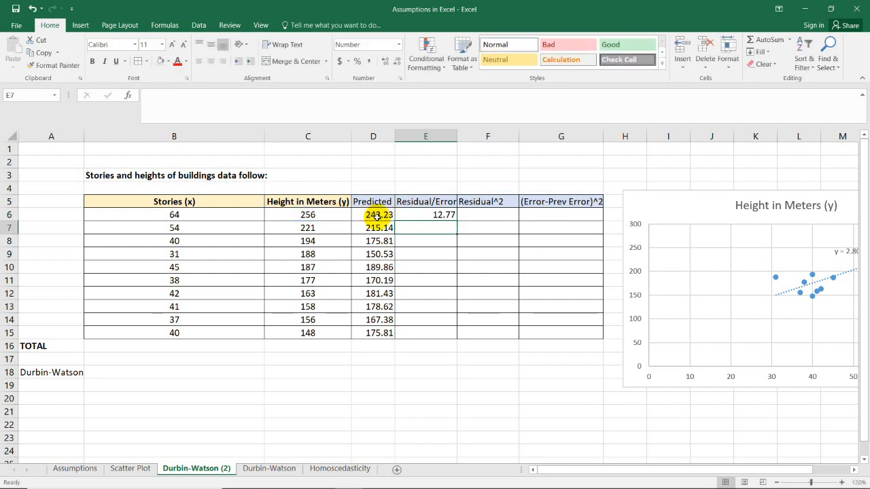
click(425, 215)
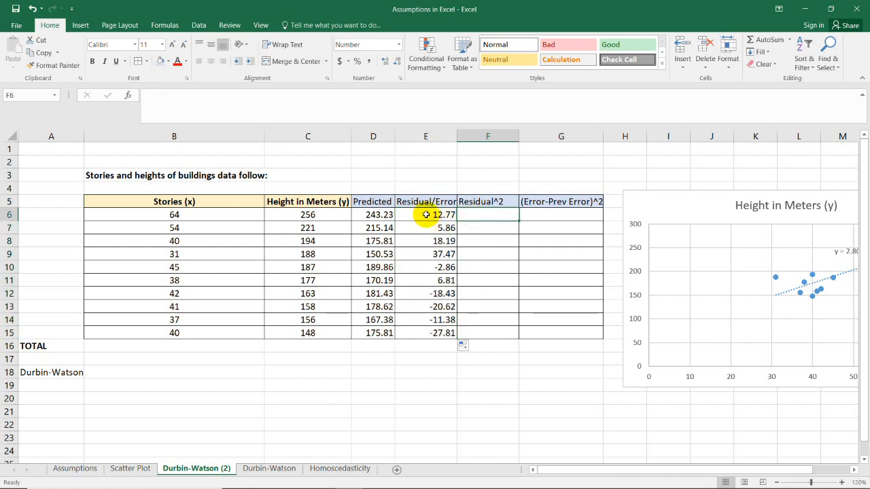
drag(425, 215, 425, 331)
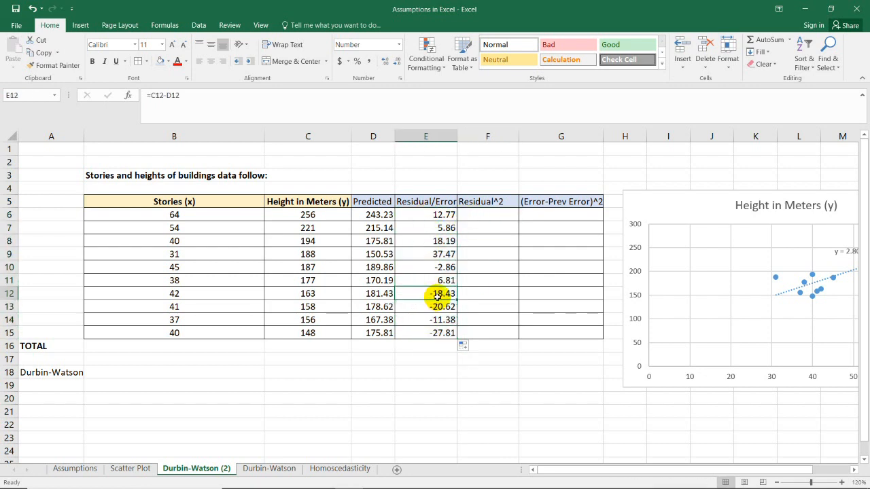
click(372, 293)
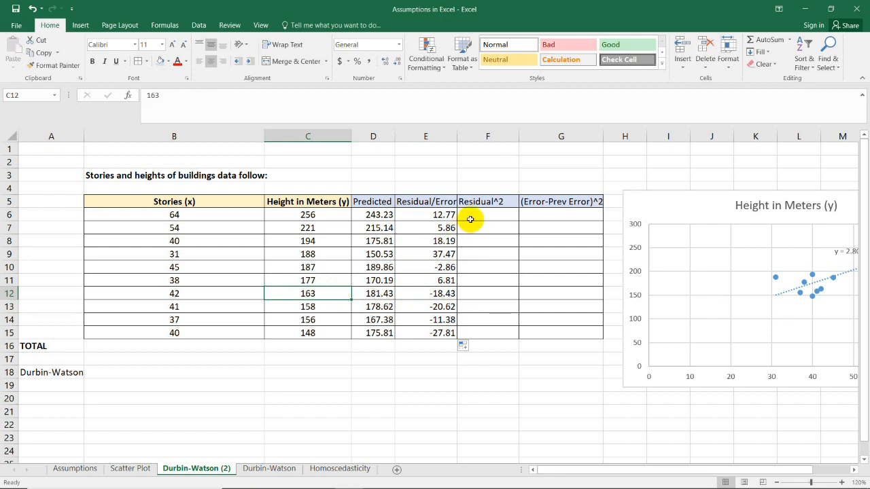
Enter =E6^2 in F6, fill down to F15, and show the squares to two decimals.
click(486, 215)
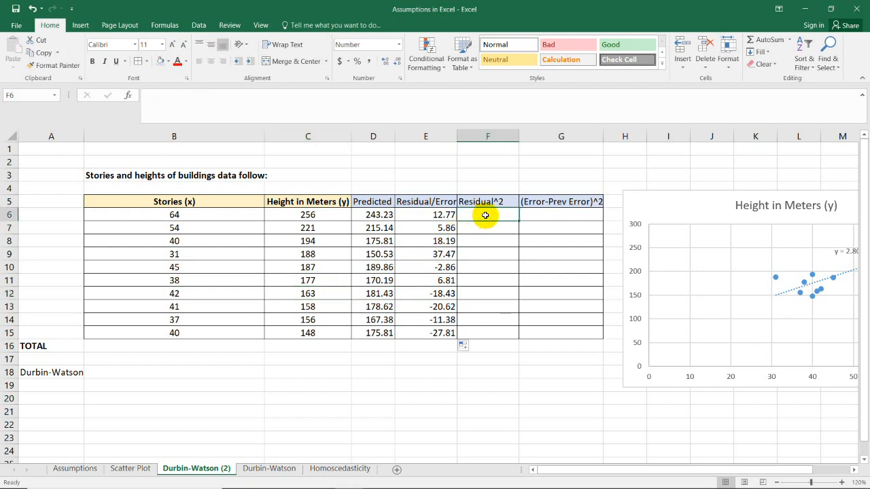
mouse_move(476, 215)
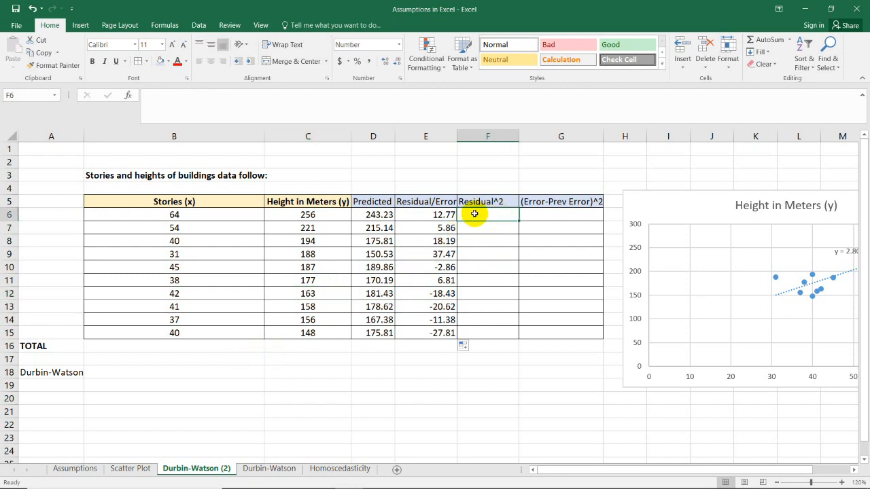
mouse_move(487, 220)
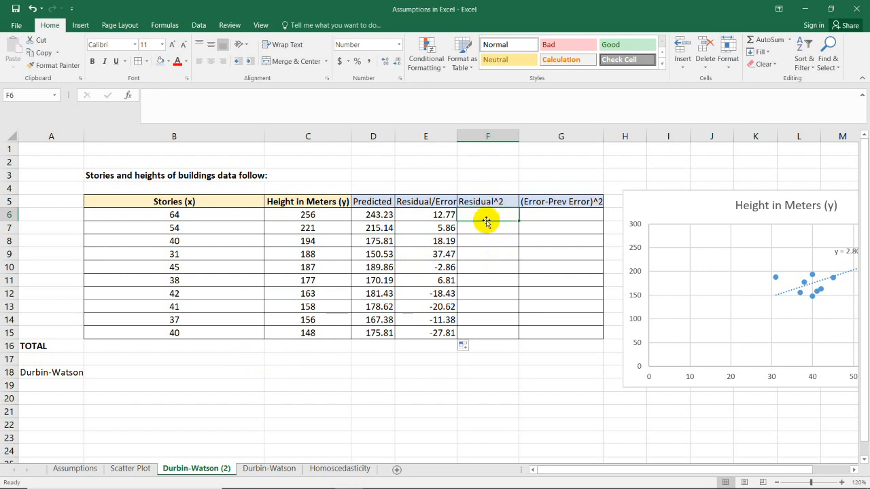
click(425, 215)
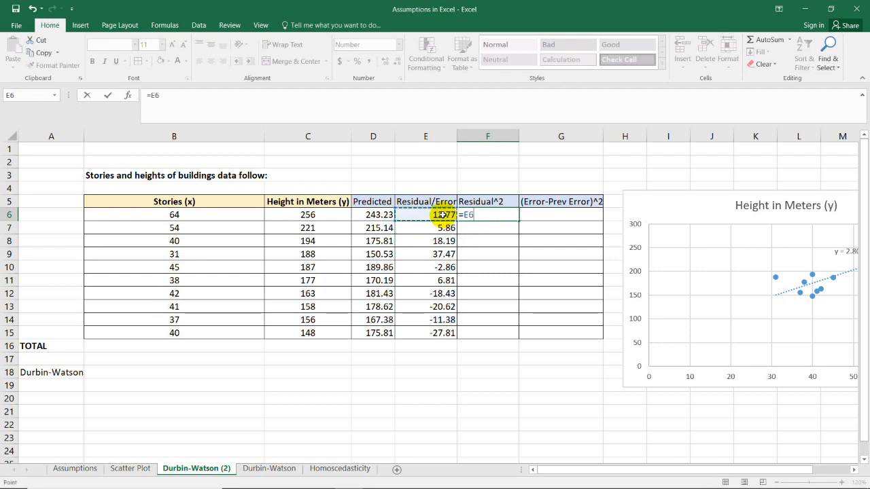
text(^2)
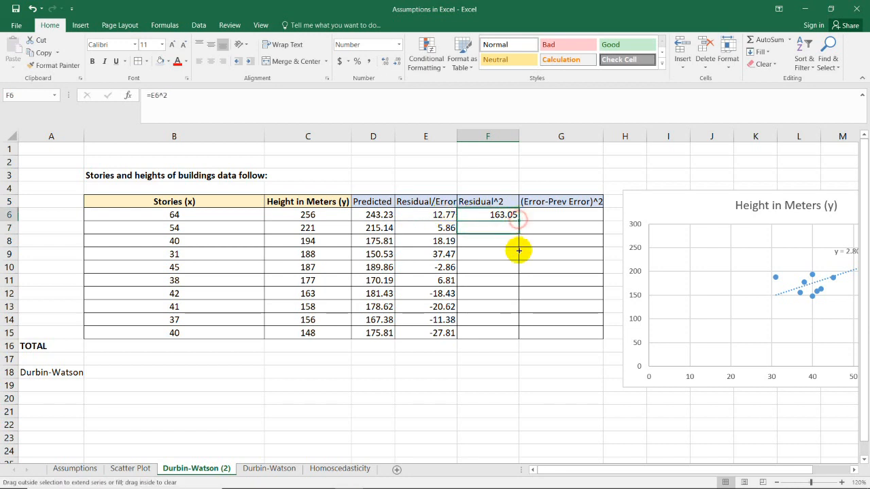
drag(519, 214, 519, 332)
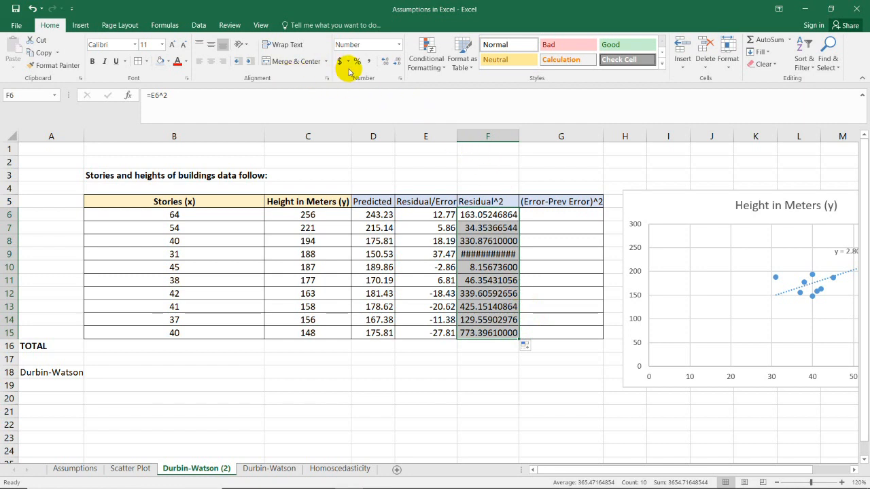
click(397, 62)
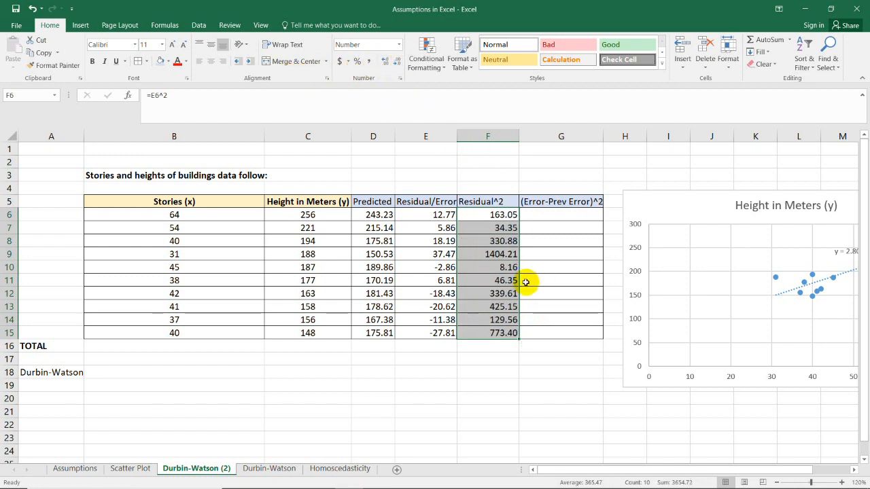
Start =sum( in F16 and select F6:F15 to total the squared residuals at 3654.72.
click(560, 280)
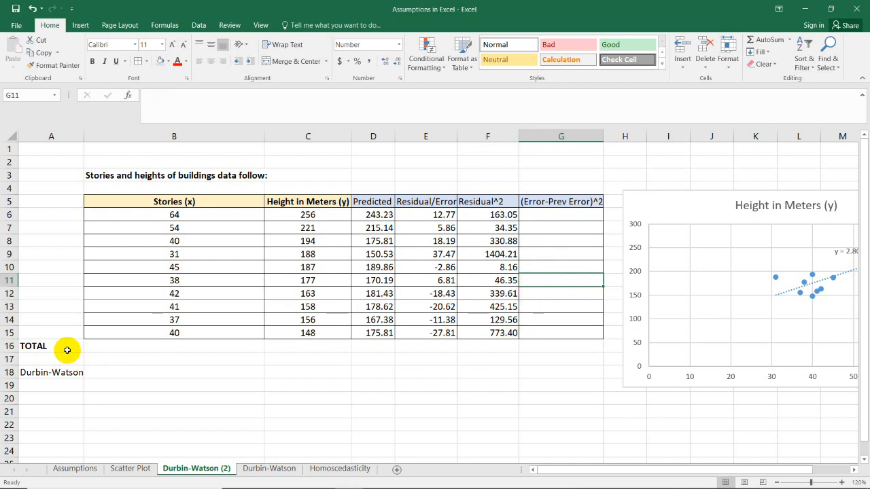
click(486, 346)
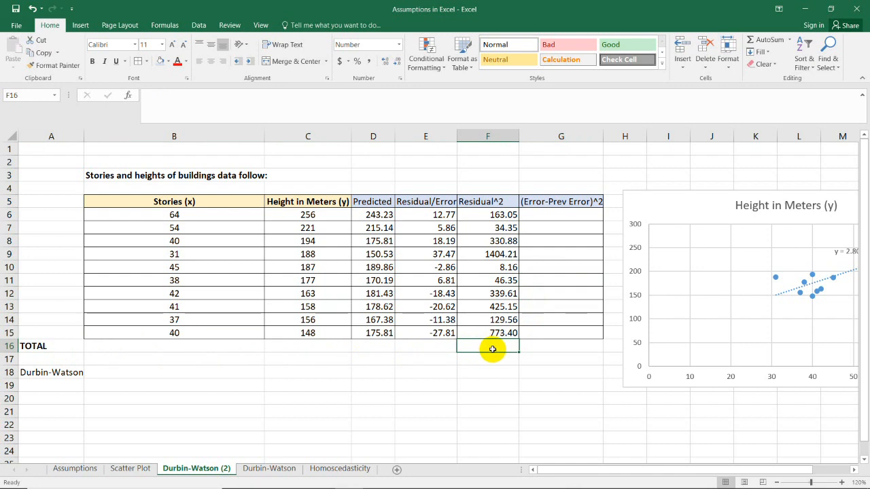
double_click(486, 346)
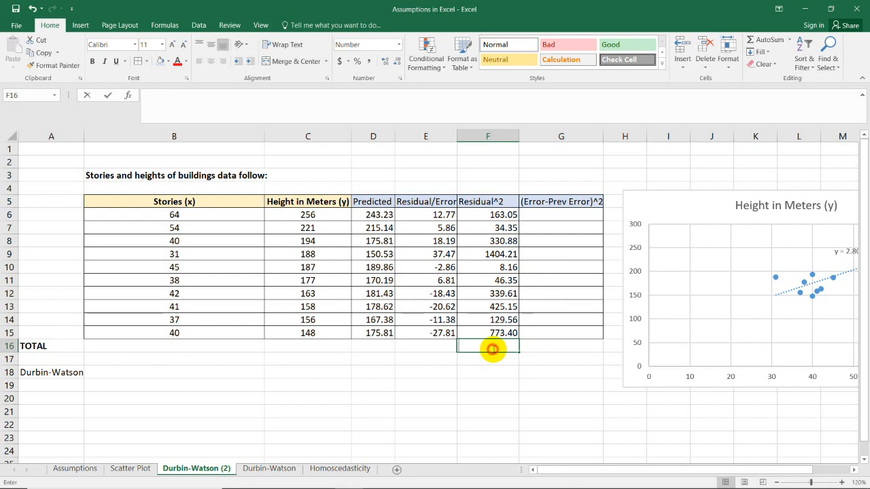
text(=)
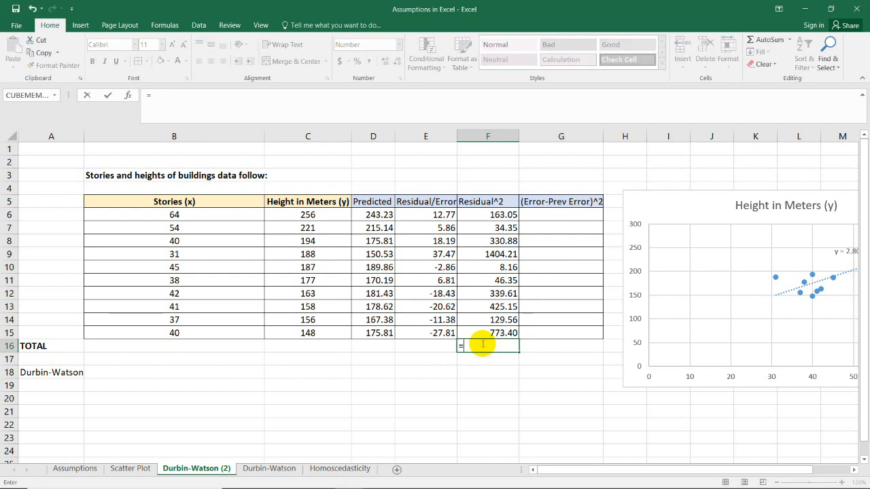
text(=sum()
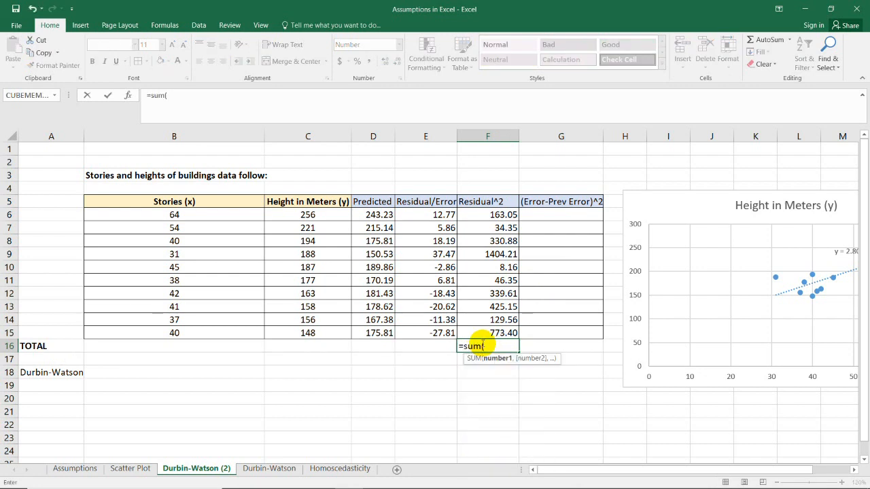
drag(486, 215, 487, 332)
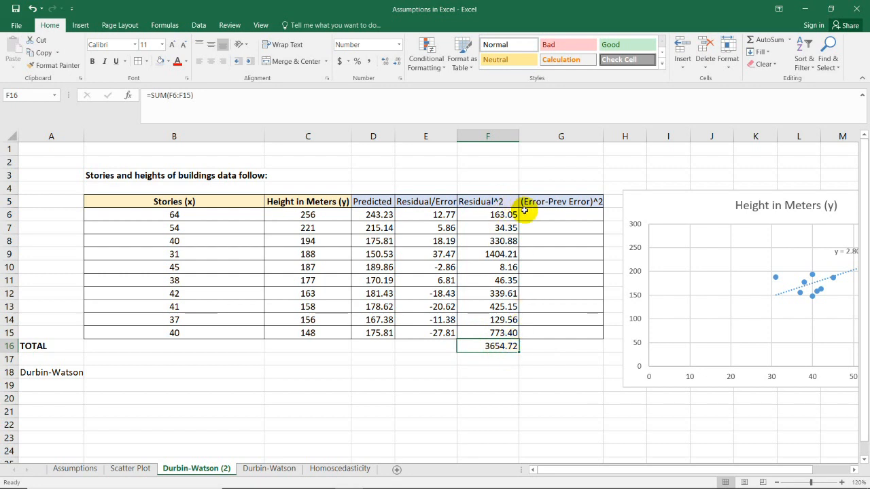
Review the first residual's calculation before starting the (Error-Prev Error)^2 column.
click(560, 215)
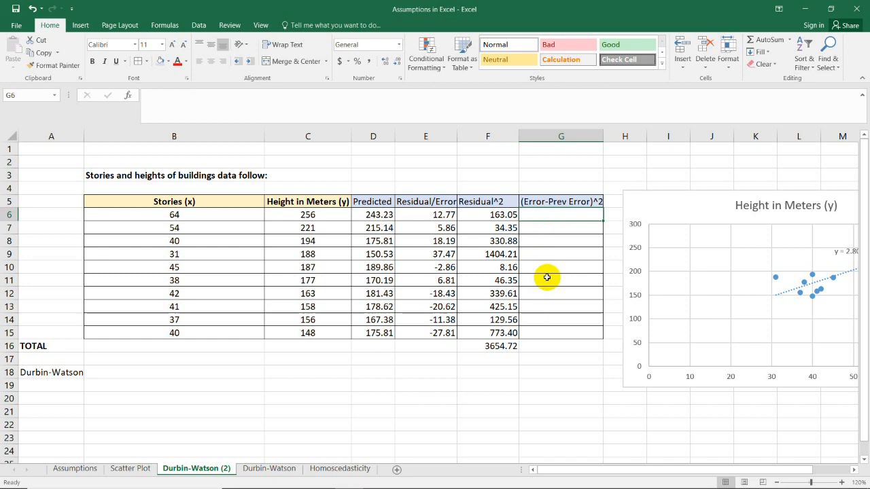
mouse_move(537, 235)
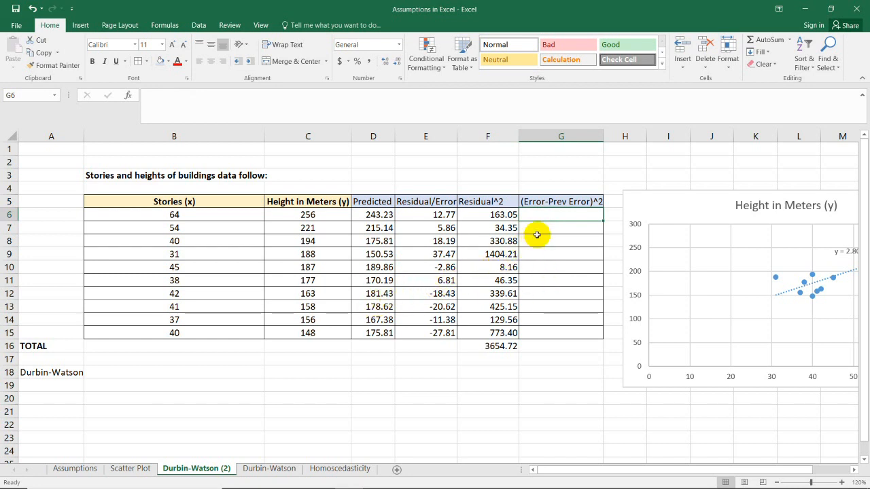
mouse_move(553, 212)
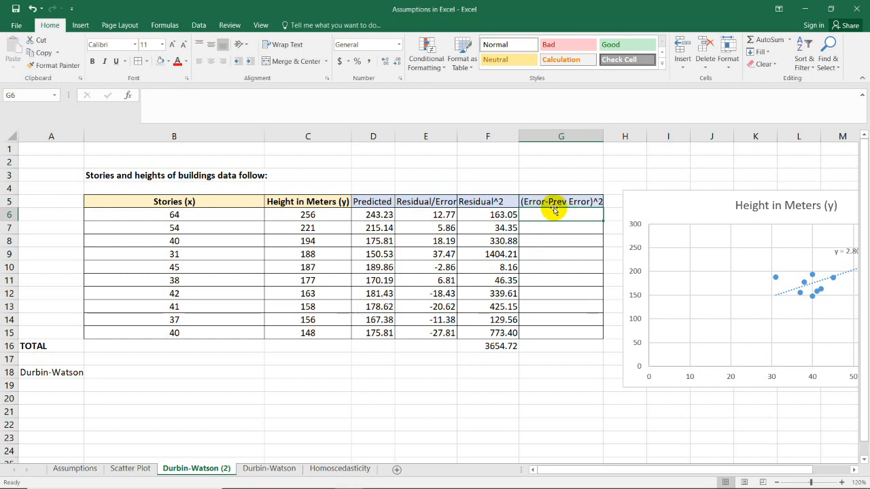
click(560, 229)
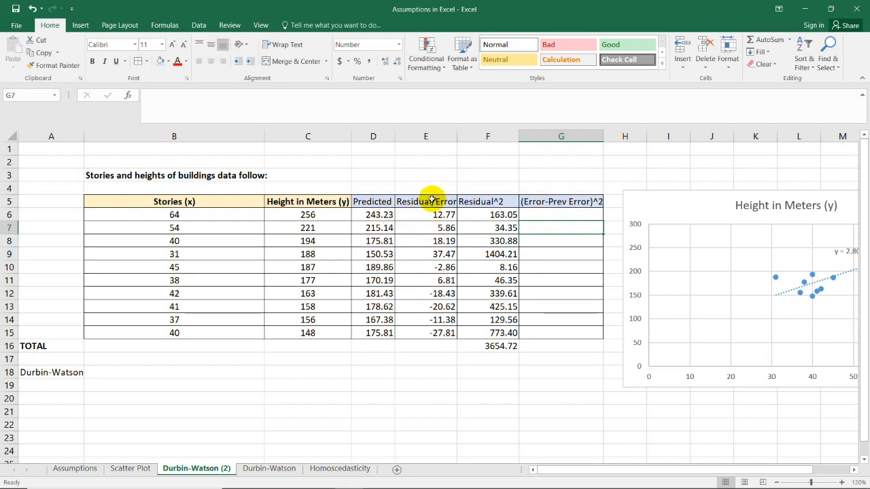
click(307, 215)
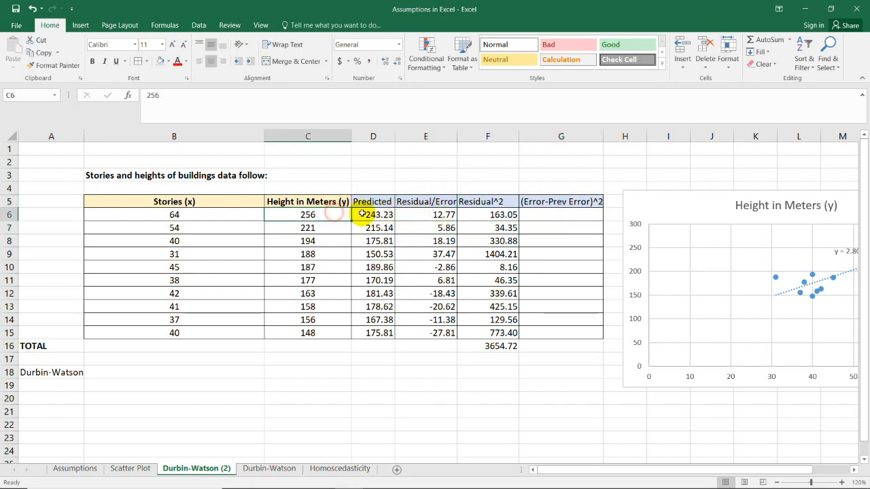
click(446, 228)
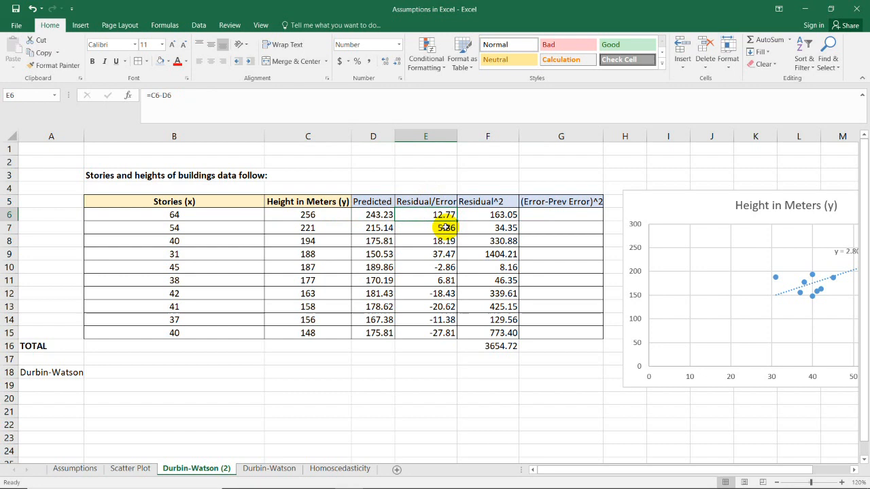
drag(446, 229, 446, 331)
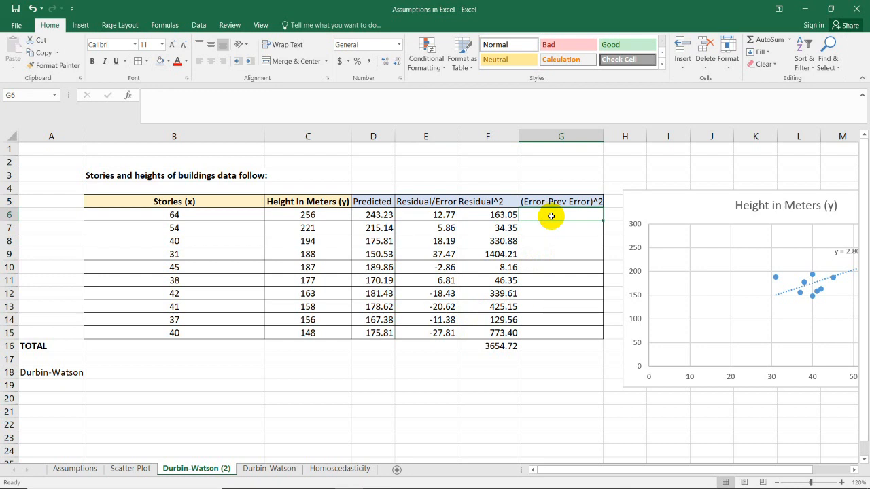
Select G7 beside the second residual 5.86 and begin its formula with =.
click(560, 228)
text(=)
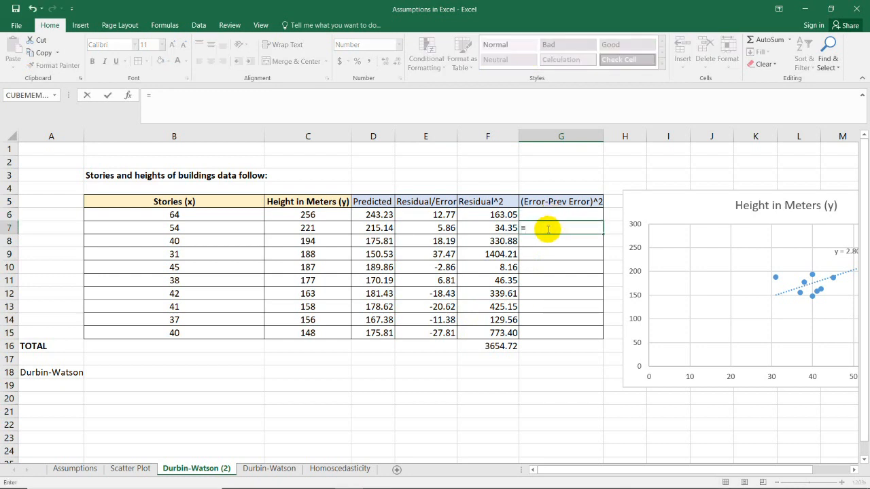
click(444, 229)
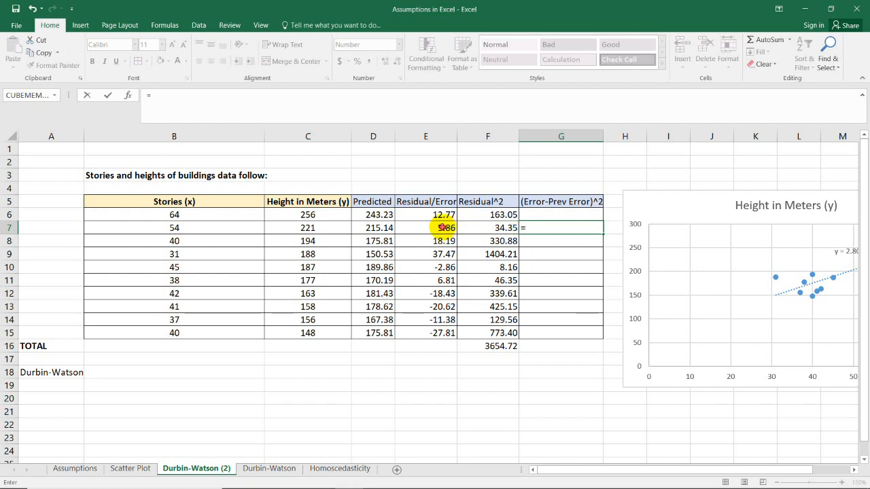
click(425, 228)
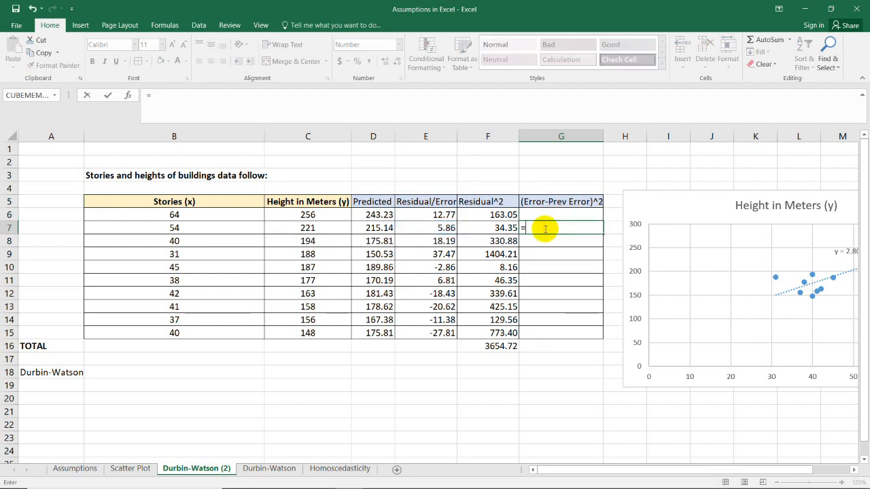
Complete G7 as =(E7-E6)^2, giving 47.72.
text(()
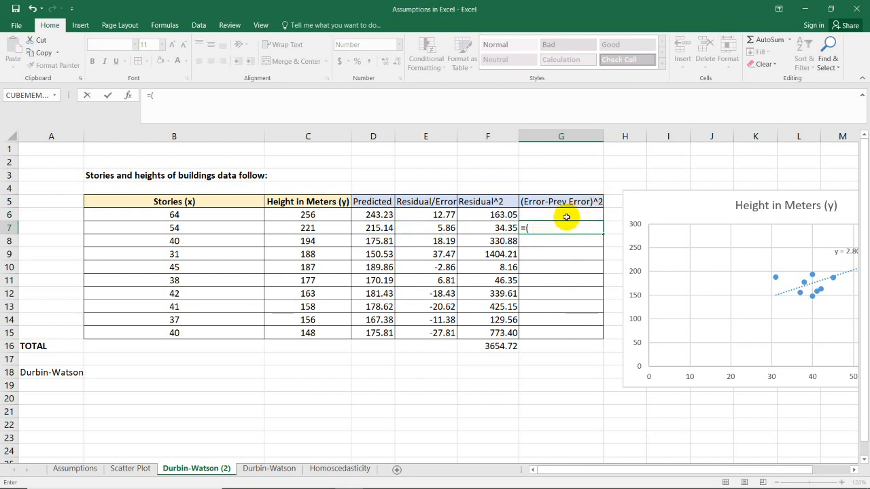
click(425, 229)
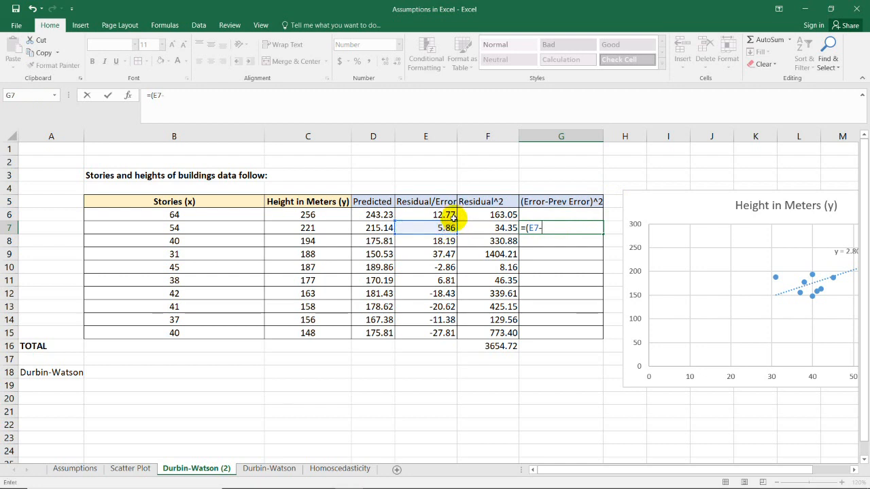
click(425, 215)
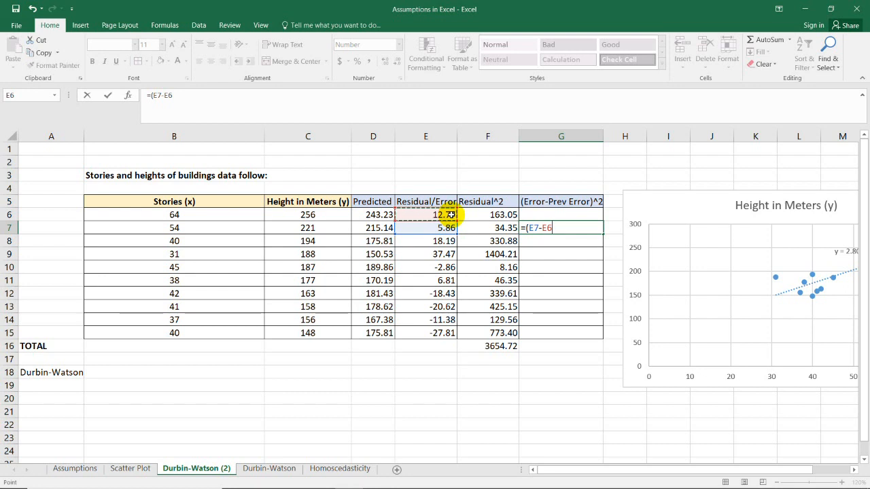
text(^)
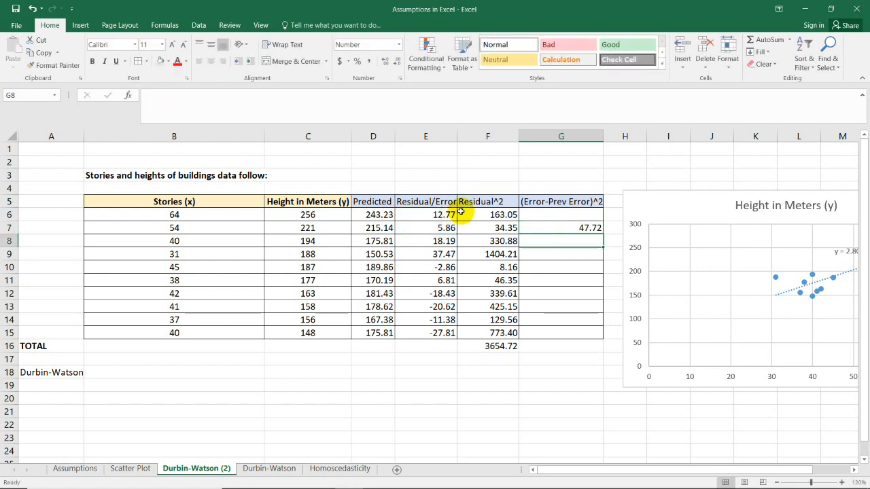
click(559, 229)
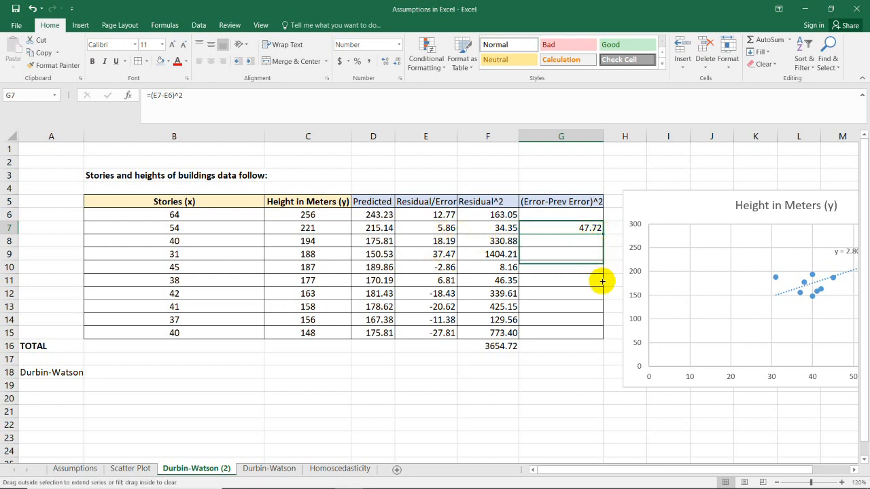
Fill the squared error differences from G7 down to G15.
drag(600, 228, 600, 332)
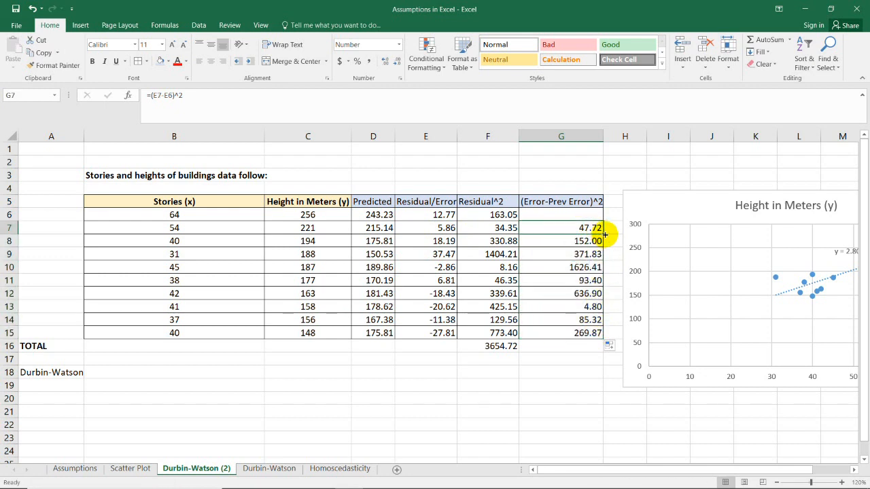
click(568, 332)
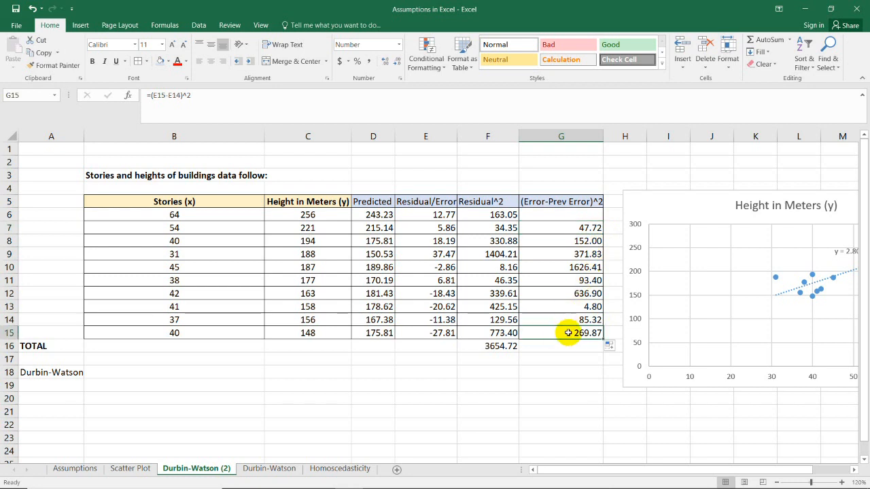
click(560, 346)
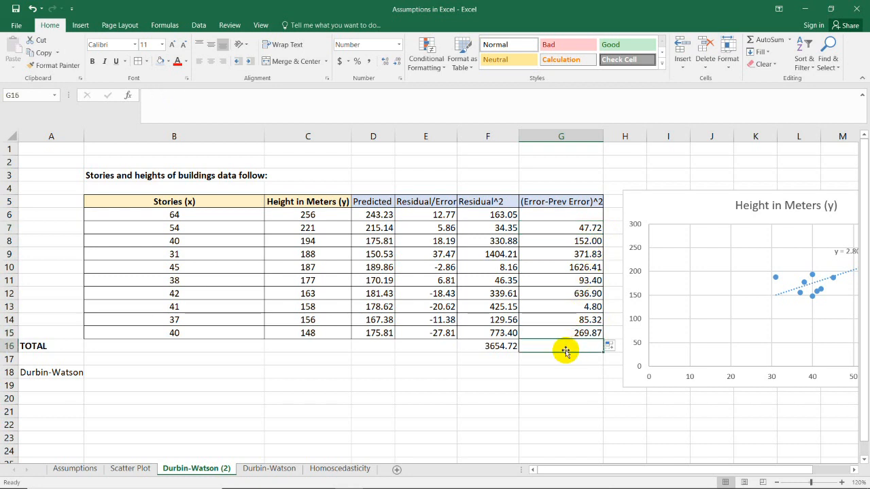
Total G16 with AutoSum =SUM(G6:G15) to 3288.24, comparing it with F16's total.
click(486, 347)
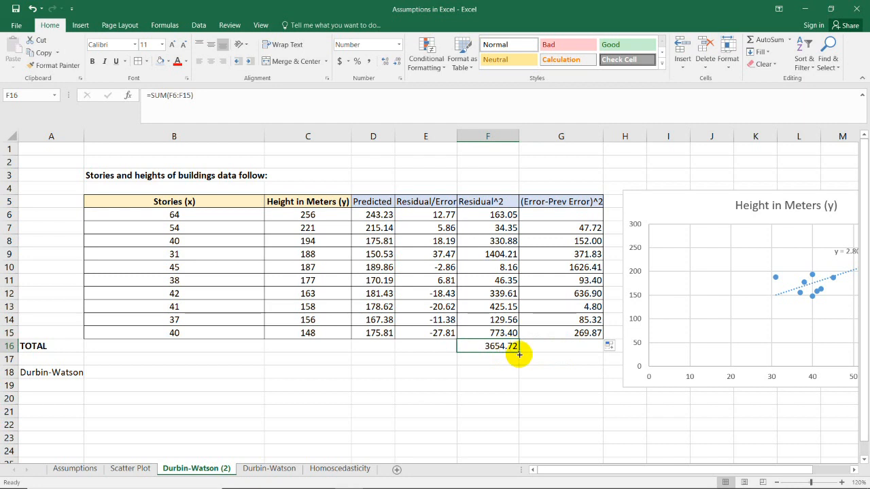
mouse_move(587, 352)
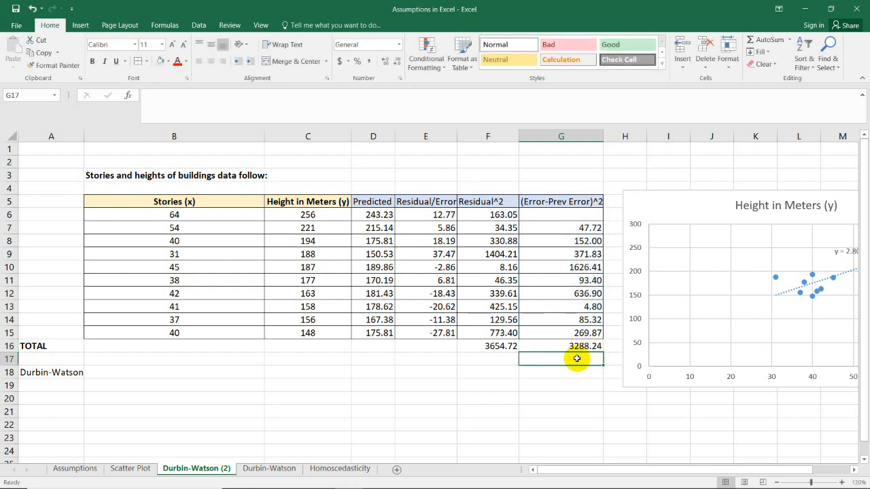
mouse_move(576, 346)
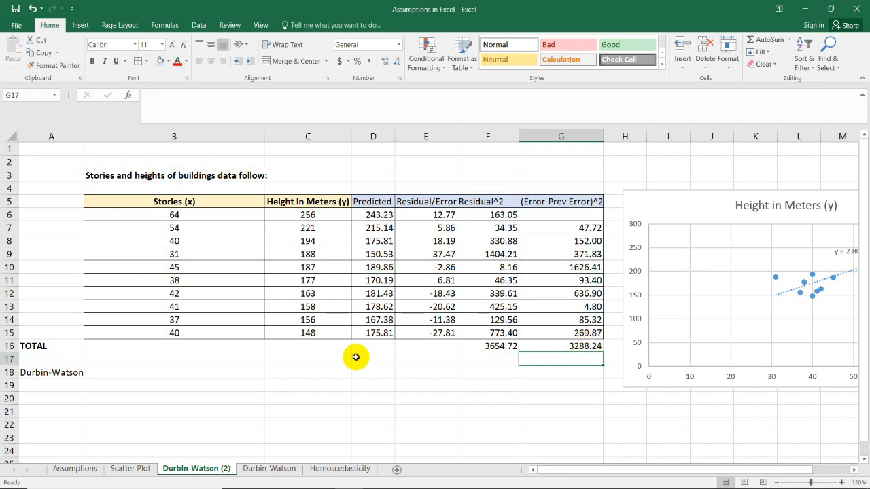
mouse_move(421, 328)
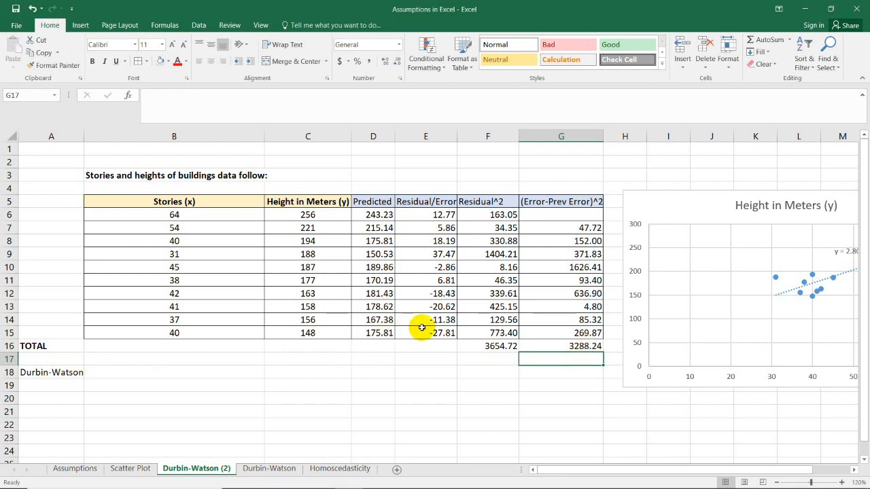
click(560, 346)
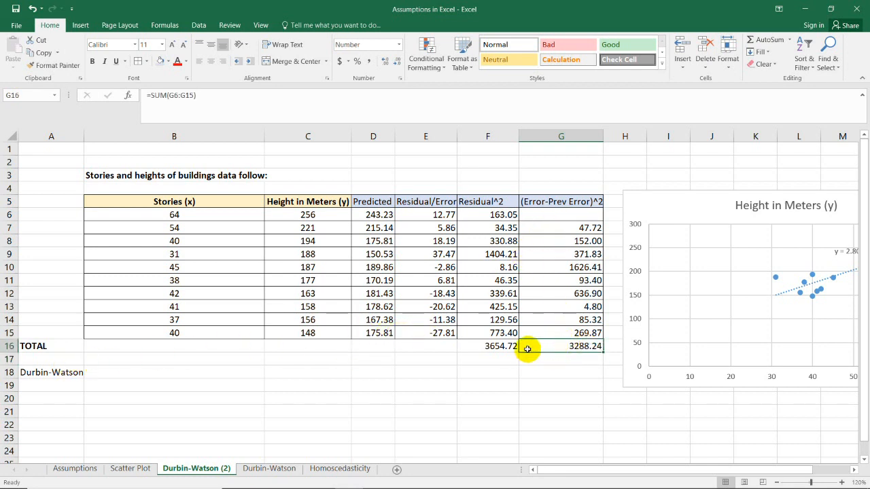
click(486, 346)
text(=)
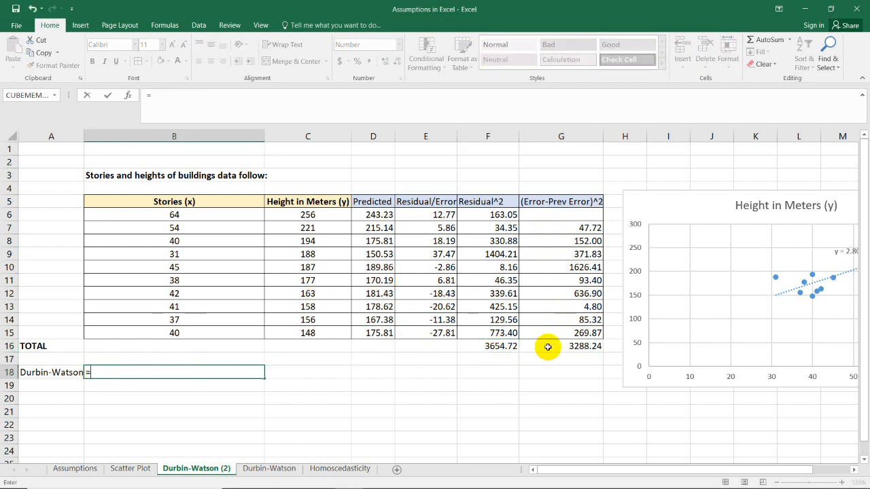
mouse_move(552, 350)
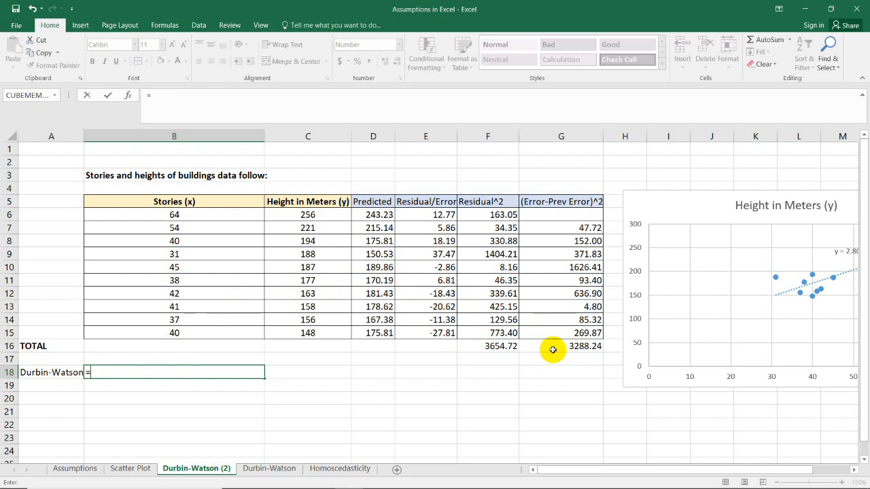
Compute the Durbin-Watson statistic in B18 as G16 divided by F16, giving 0.90.
click(560, 347)
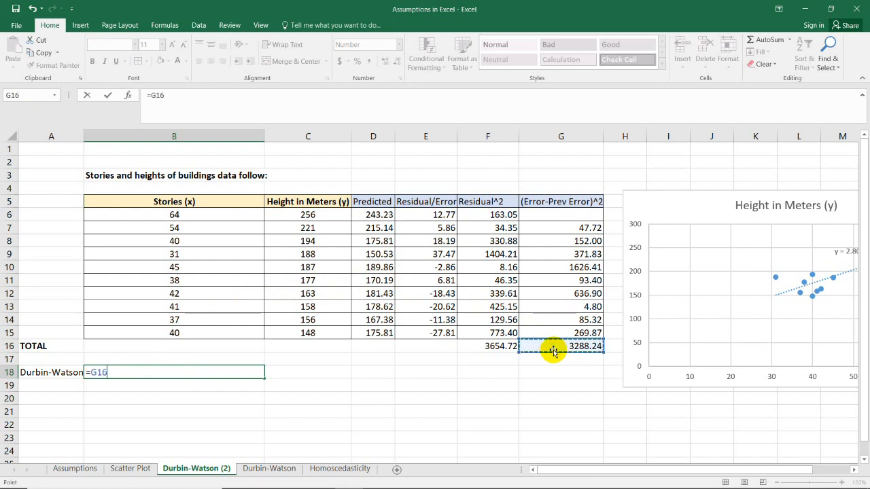
text(/)
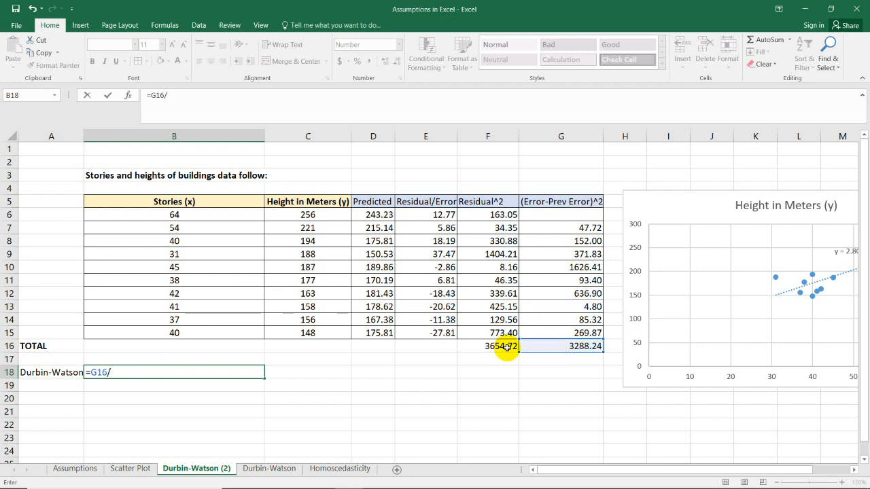
click(486, 347)
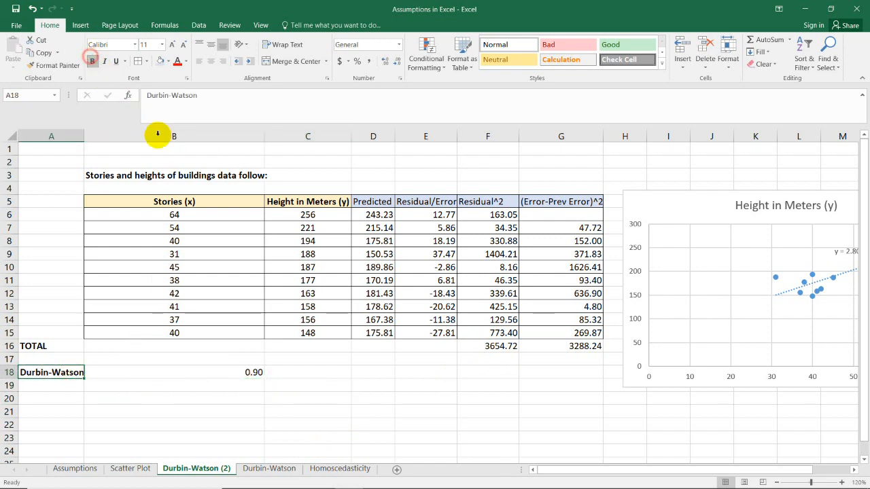
click(174, 372)
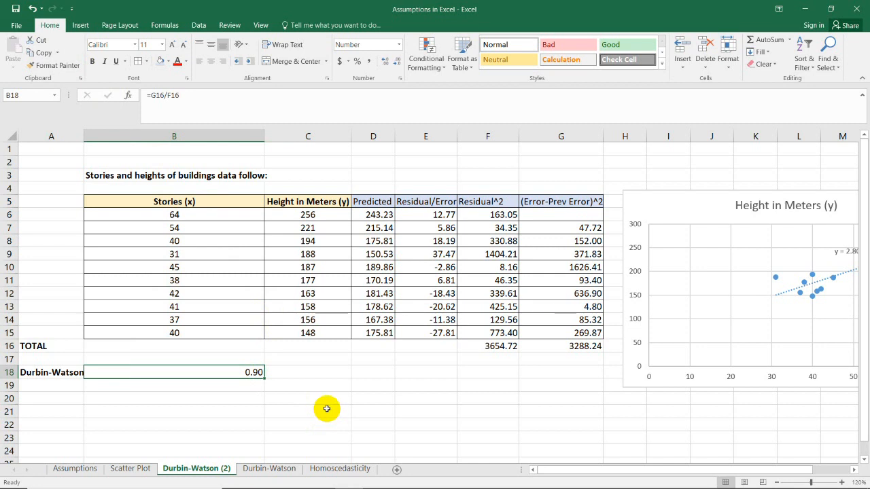
mouse_move(391, 389)
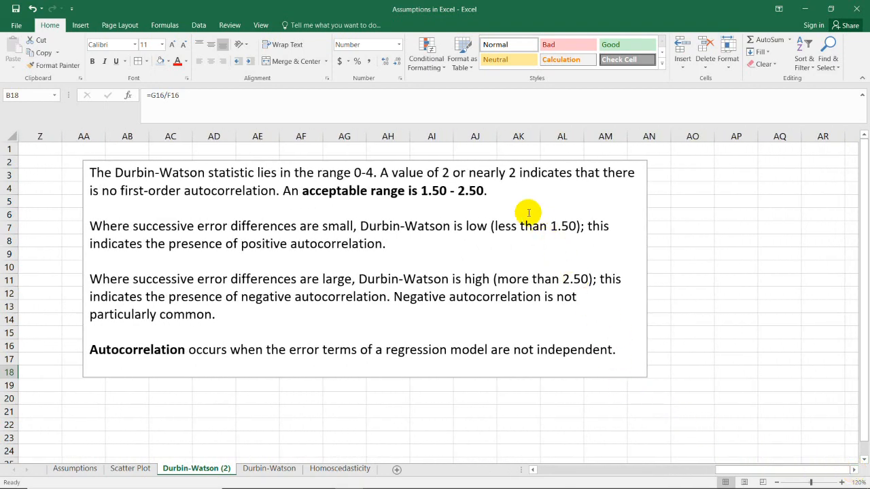
Highlight 'positive autocorrelation' in the note giving the acceptable range 1.50–2.50.
click(529, 212)
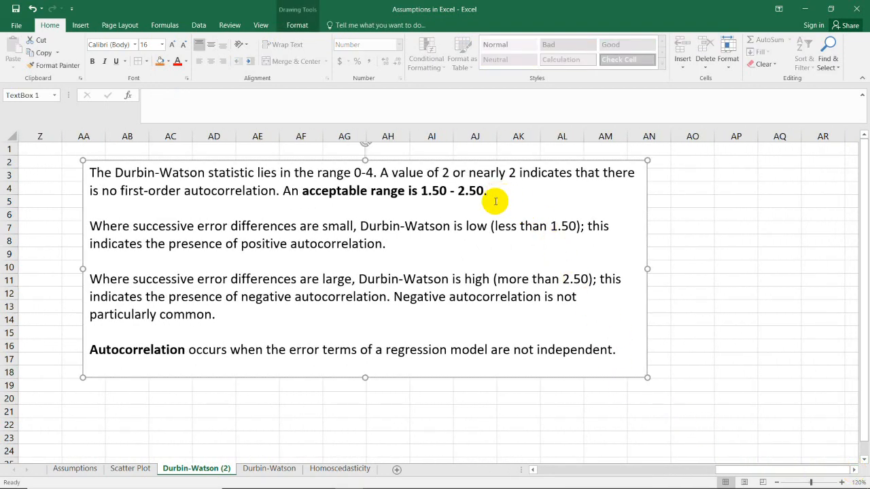
drag(421, 190, 483, 190)
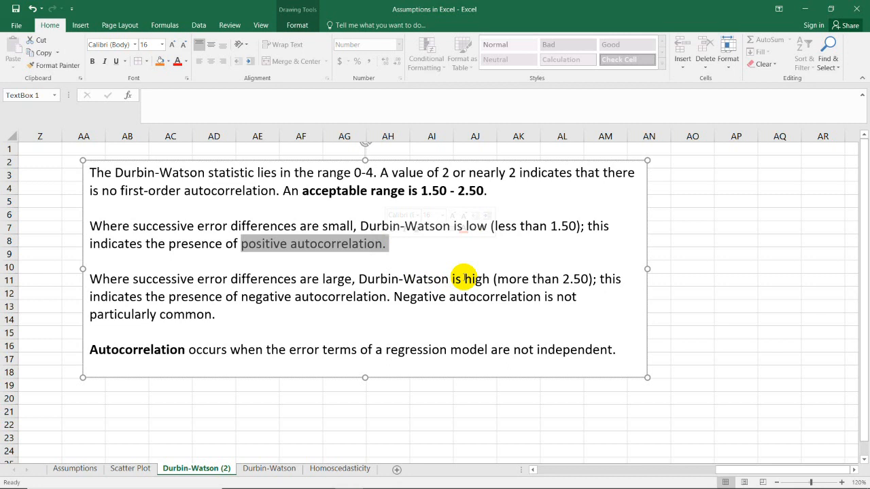
click(693, 280)
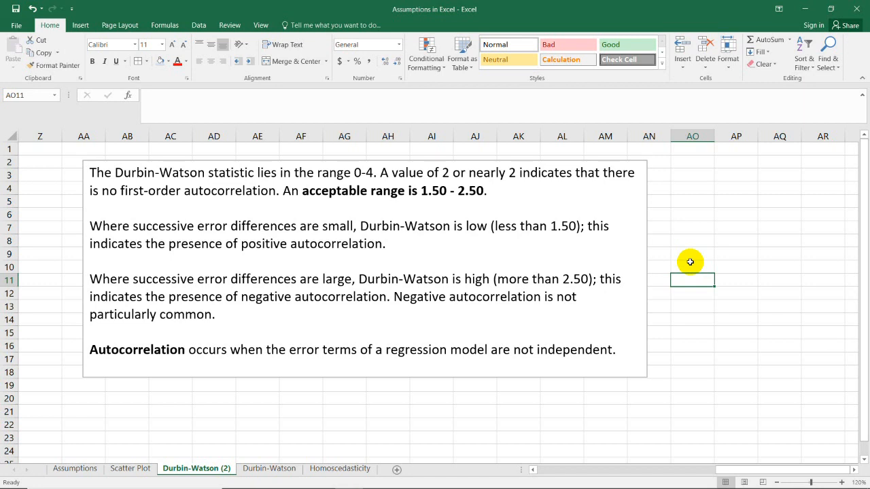
mouse_move(684, 261)
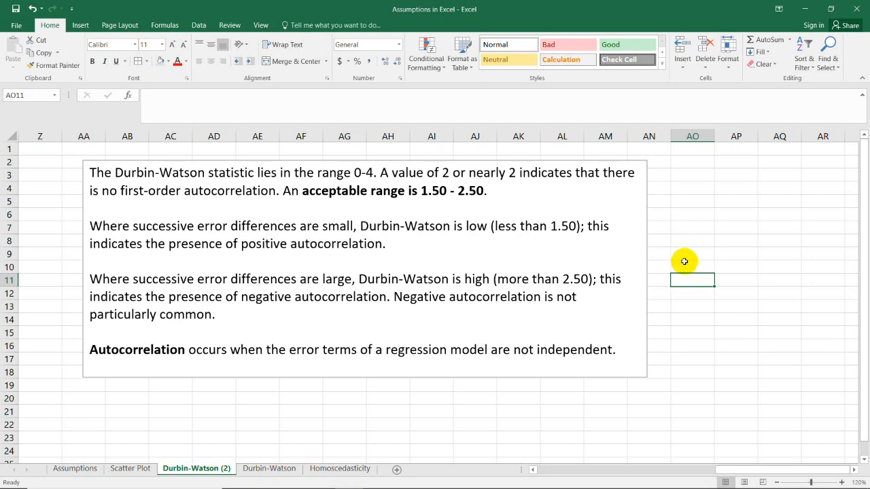